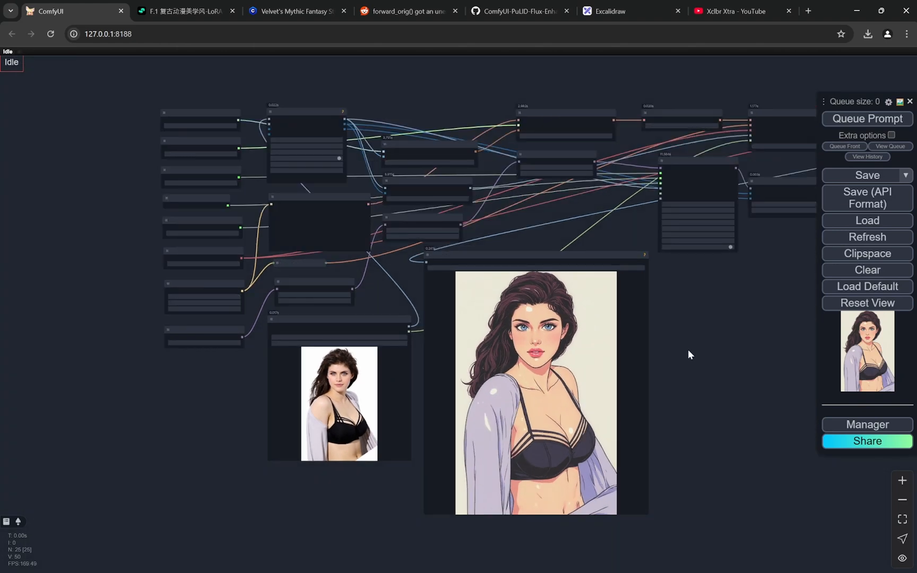
{"action": "mouse_move", "coordinate": [668, 352]}
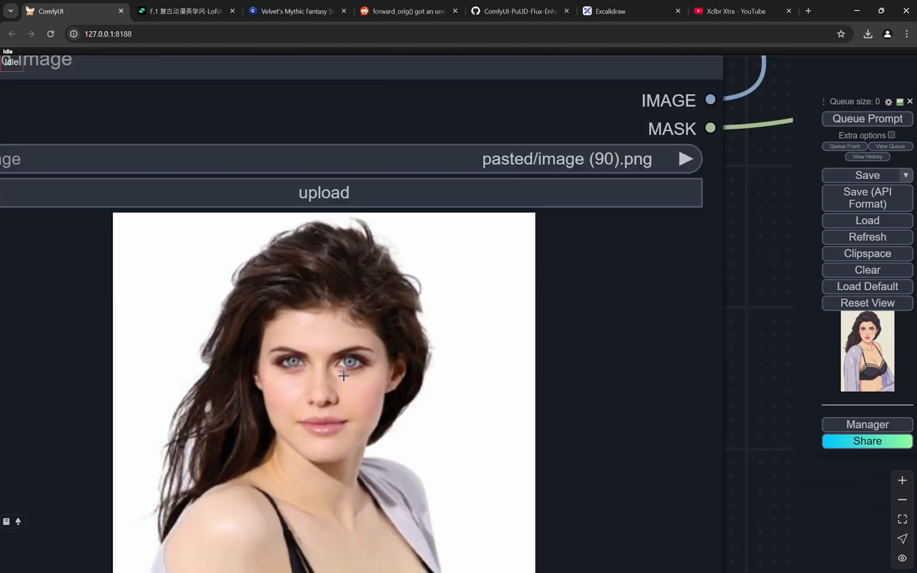
Browse the tutorial channel's Flux video list on YouTube, then return to the ComfyUI workflow
{"action": "scroll", "scroll_direction": "up", "scroll_amount": 3}
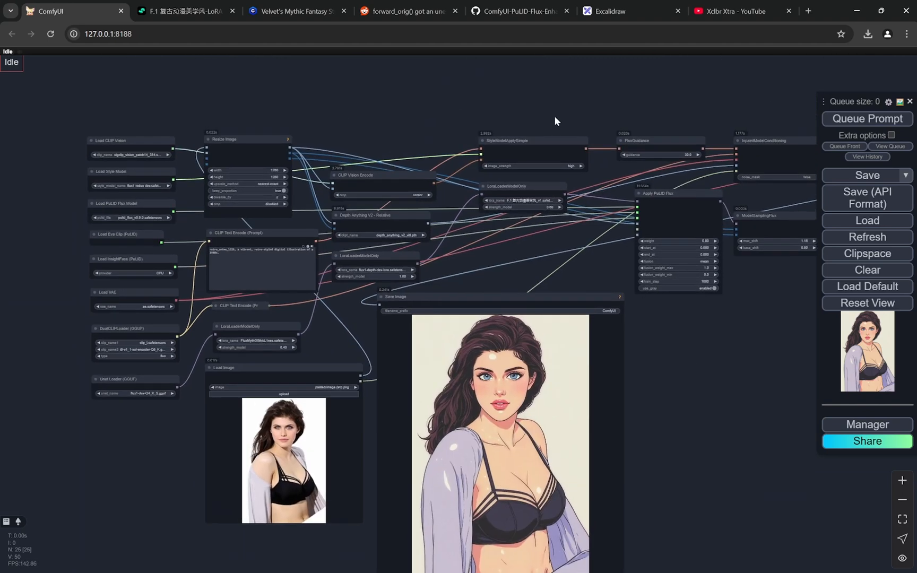
{"action": "left_click", "coordinate": [632, 10]}
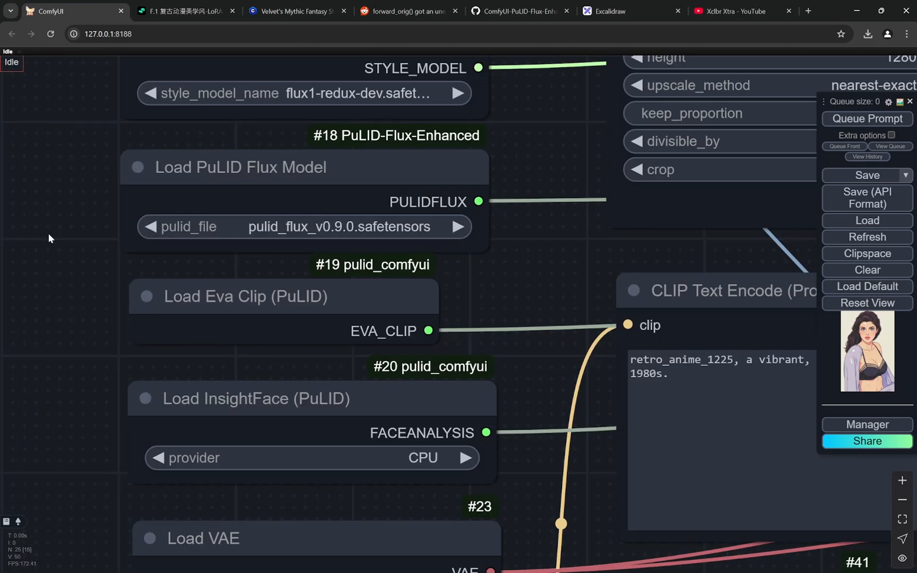
{"action": "scroll", "scroll_direction": "down", "scroll_amount": 3}
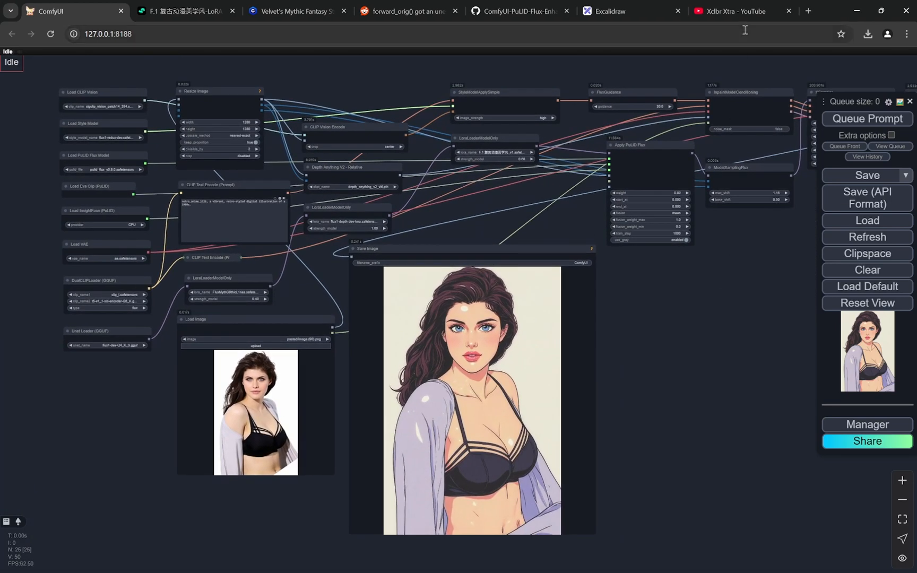
{"action": "left_click", "coordinate": [729, 11]}
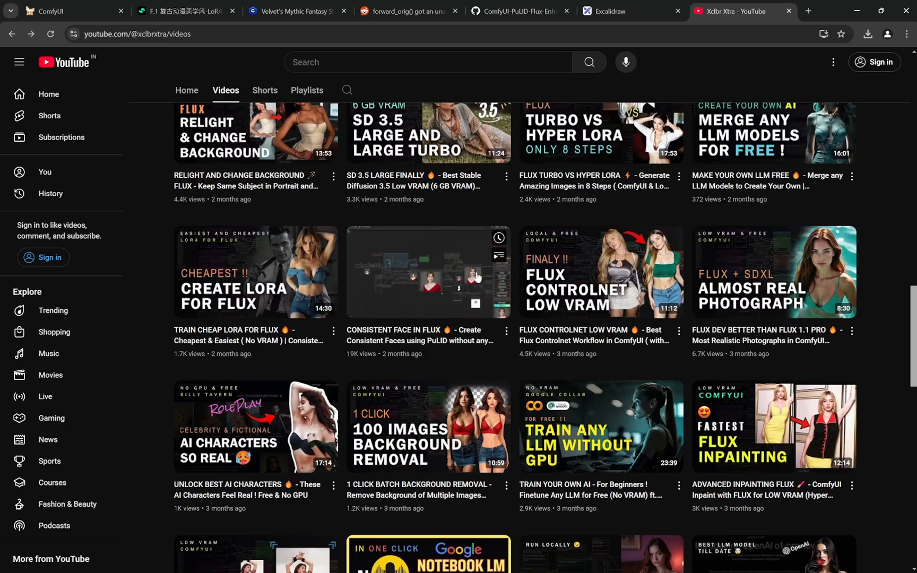
{"action": "mouse_move", "coordinate": [880, 262]}
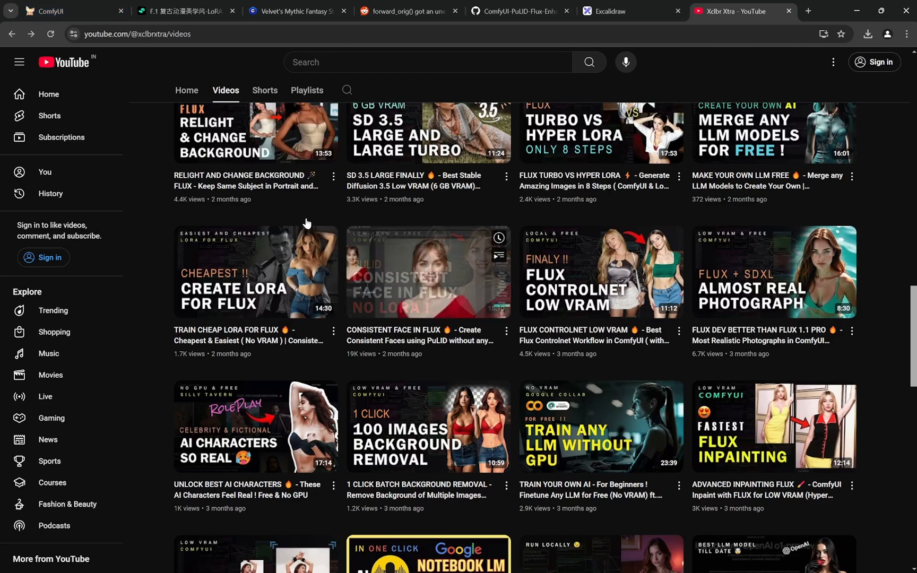
{"action": "left_click", "coordinate": [65, 11]}
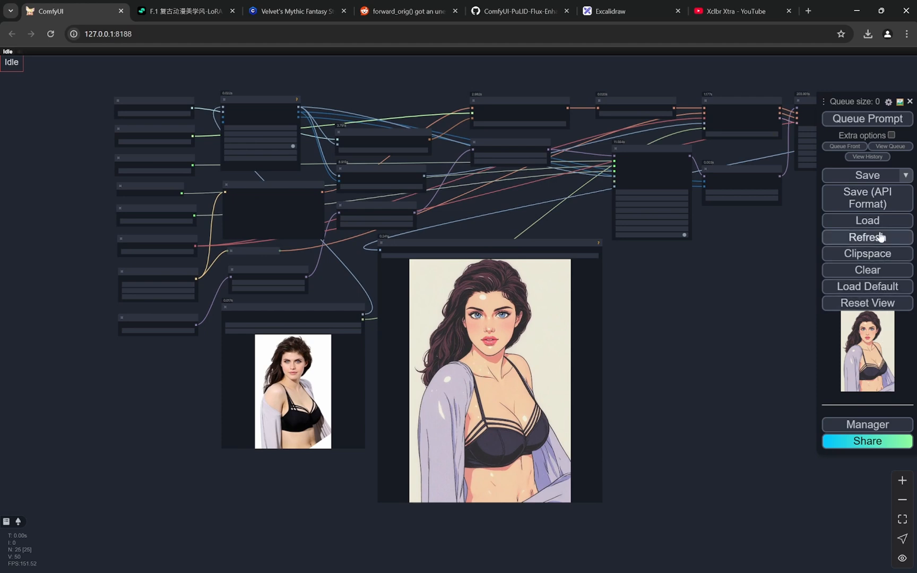
{"action": "left_click", "coordinate": [867, 424]}
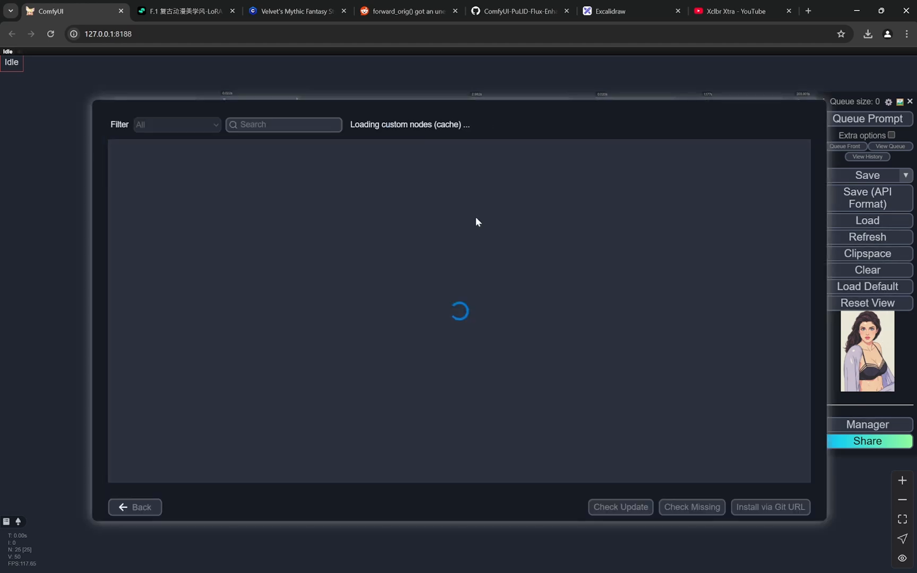
{"action": "type", "text": "p"}
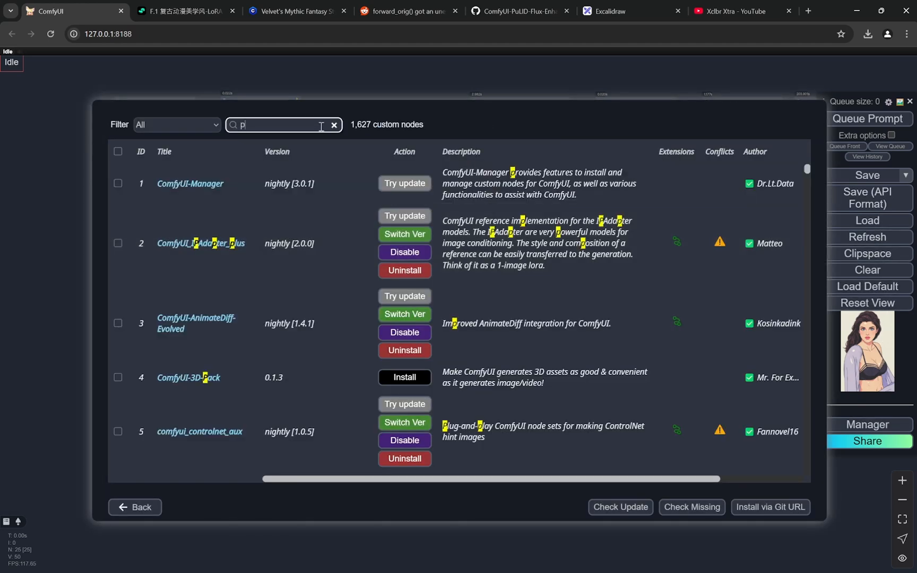
{"action": "type", "text": "ulid"}
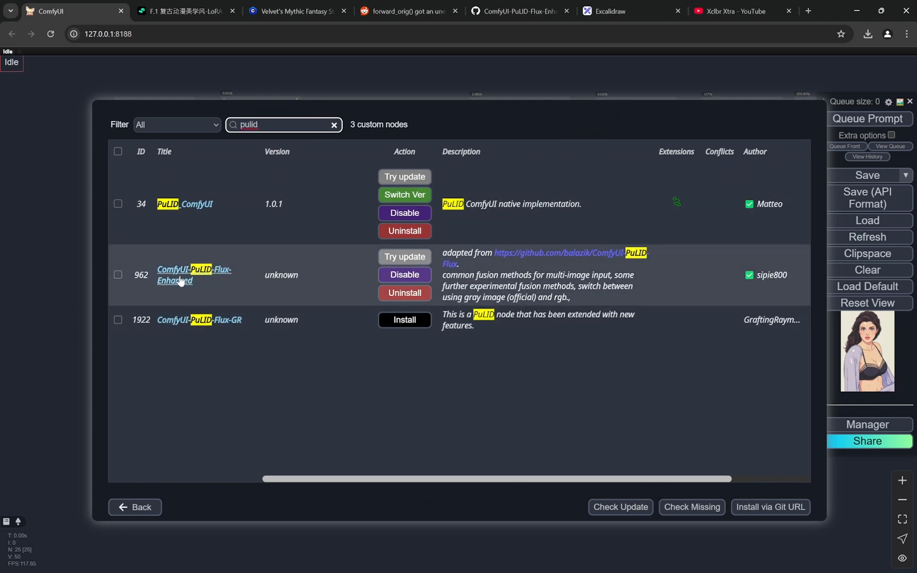
{"action": "mouse_move", "coordinate": [232, 279]}
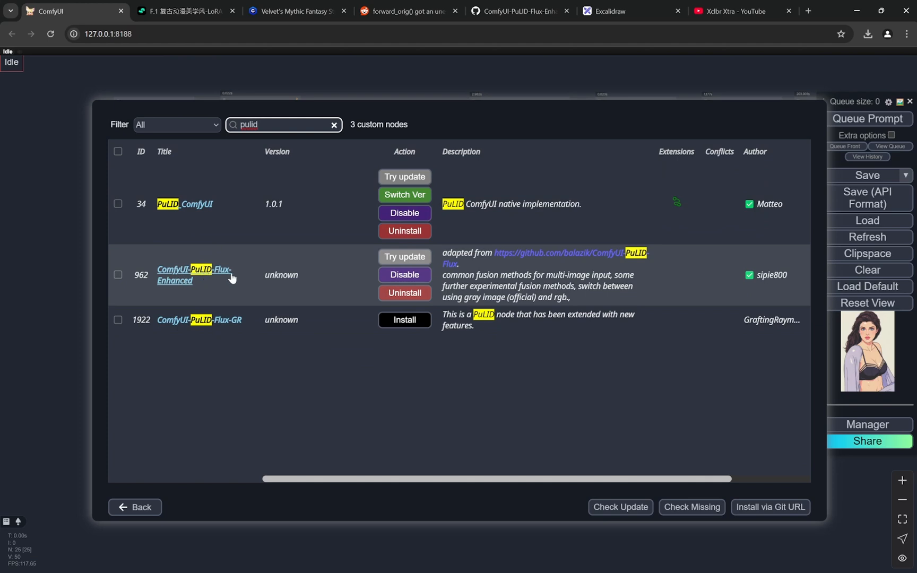
{"action": "mouse_move", "coordinate": [331, 272]}
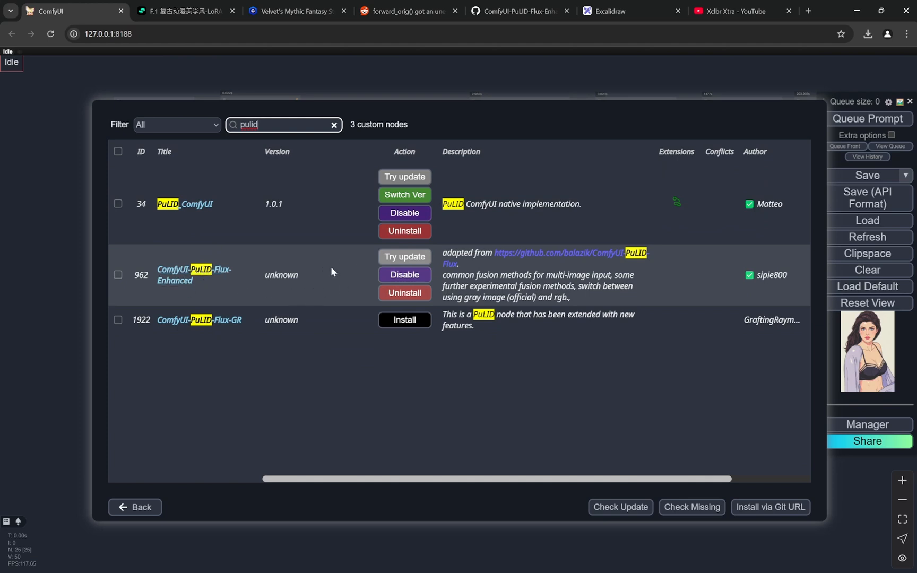
{"action": "mouse_move", "coordinate": [170, 505]}
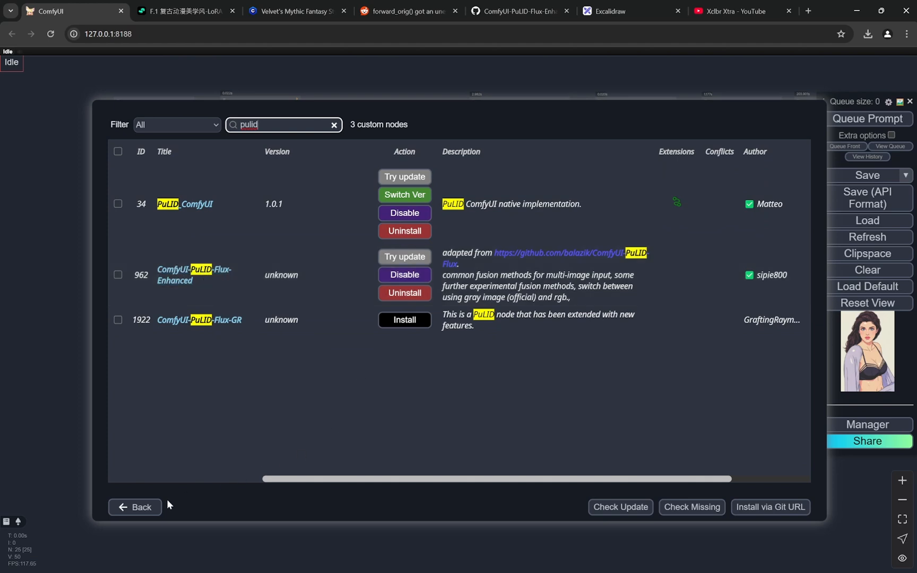
{"action": "left_click", "coordinate": [134, 506]}
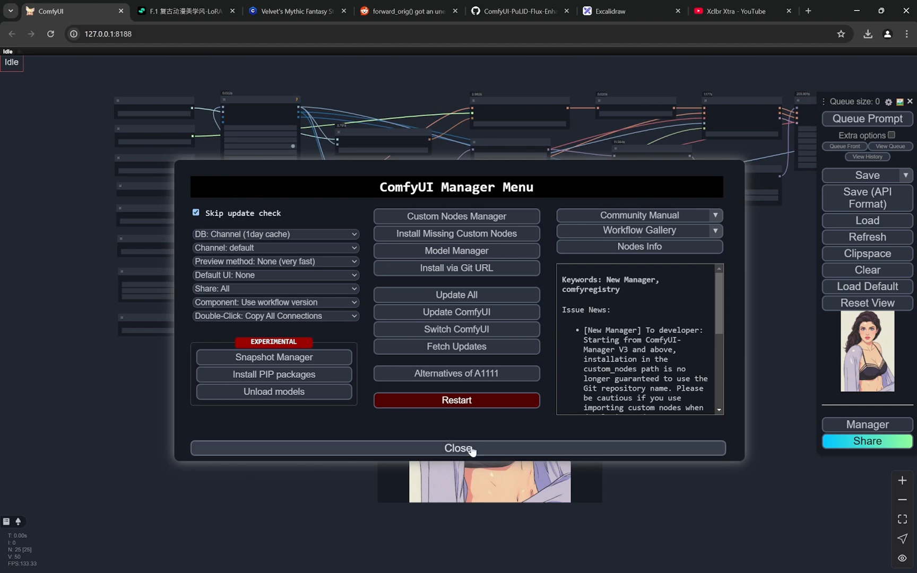
{"action": "left_click", "coordinate": [456, 448]}
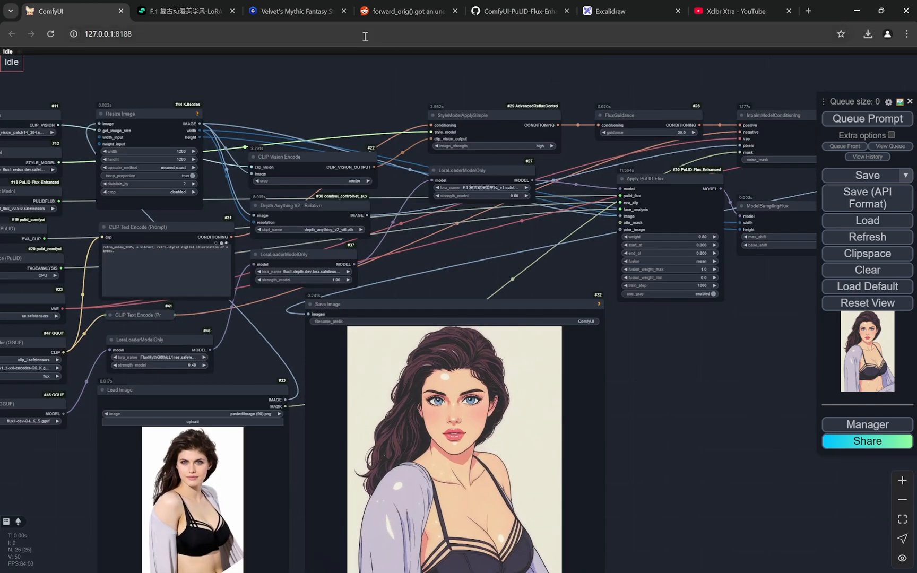
{"action": "left_click", "coordinate": [407, 11]}
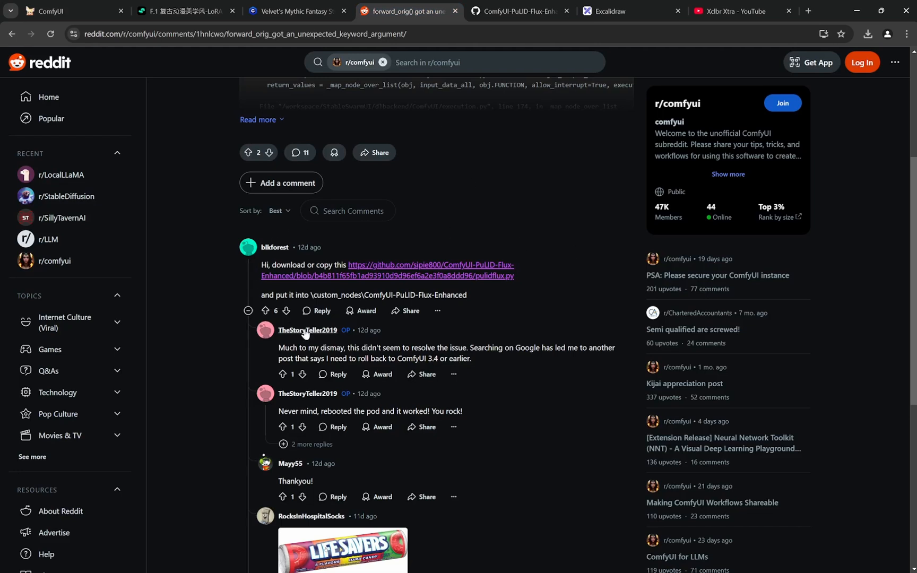
{"action": "mouse_move", "coordinate": [373, 238]}
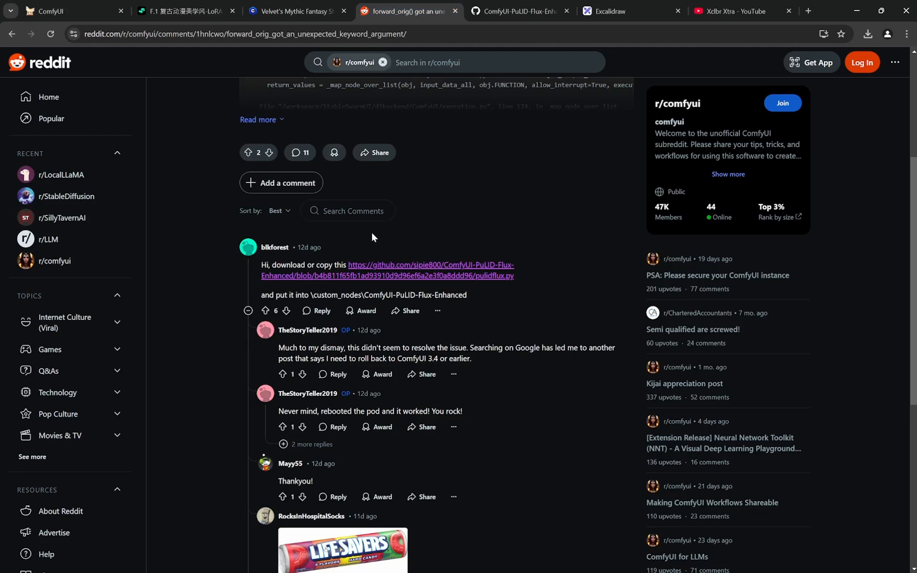
{"action": "mouse_move", "coordinate": [396, 278]}
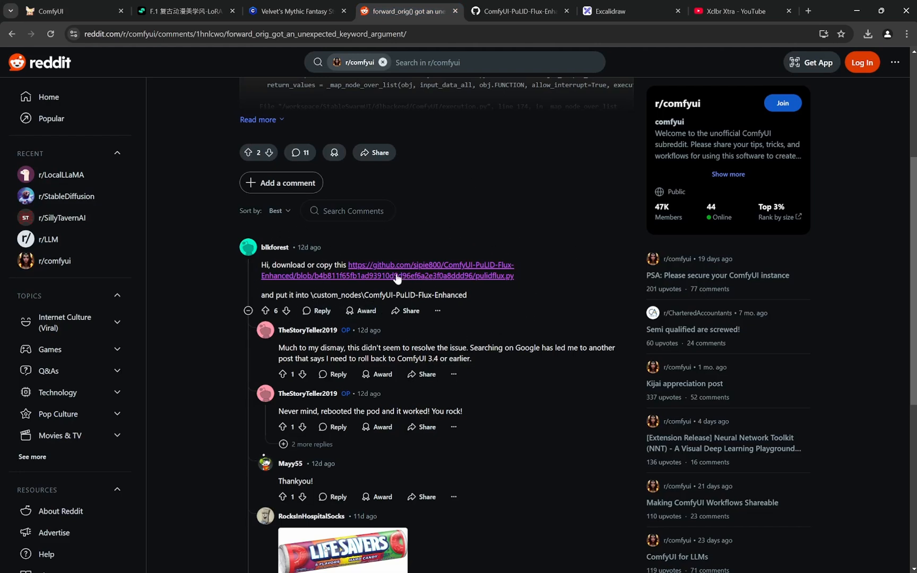
{"action": "mouse_move", "coordinate": [490, 287]}
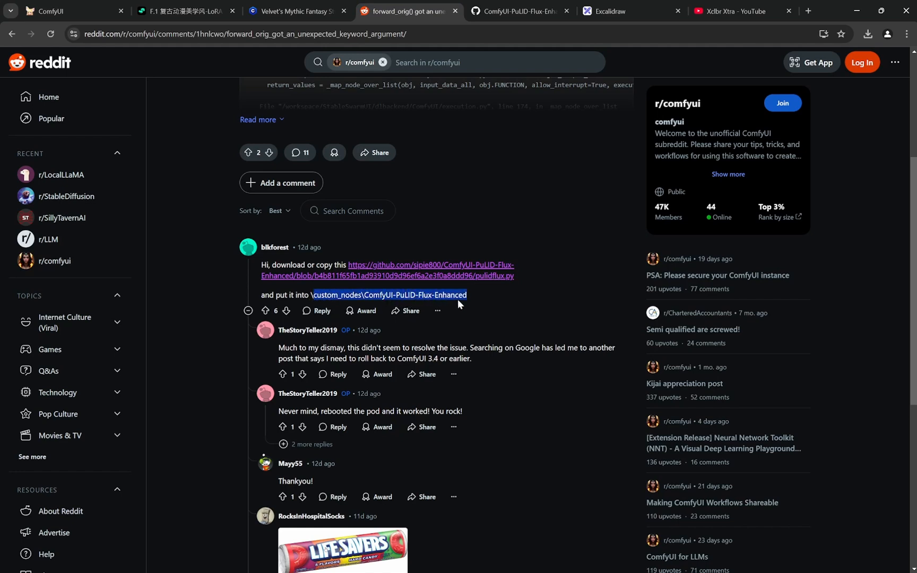
{"action": "mouse_move", "coordinate": [476, 297]}
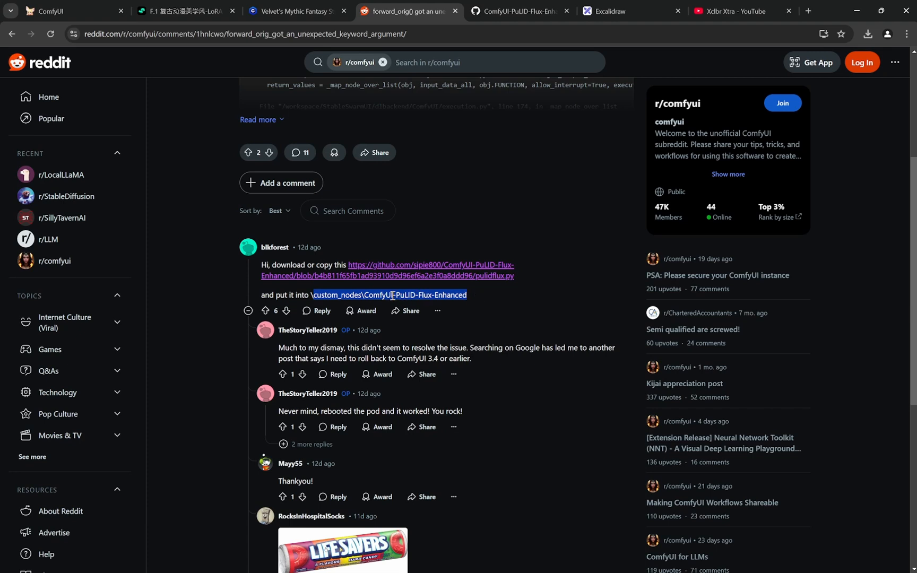
{"action": "mouse_move", "coordinate": [415, 299]}
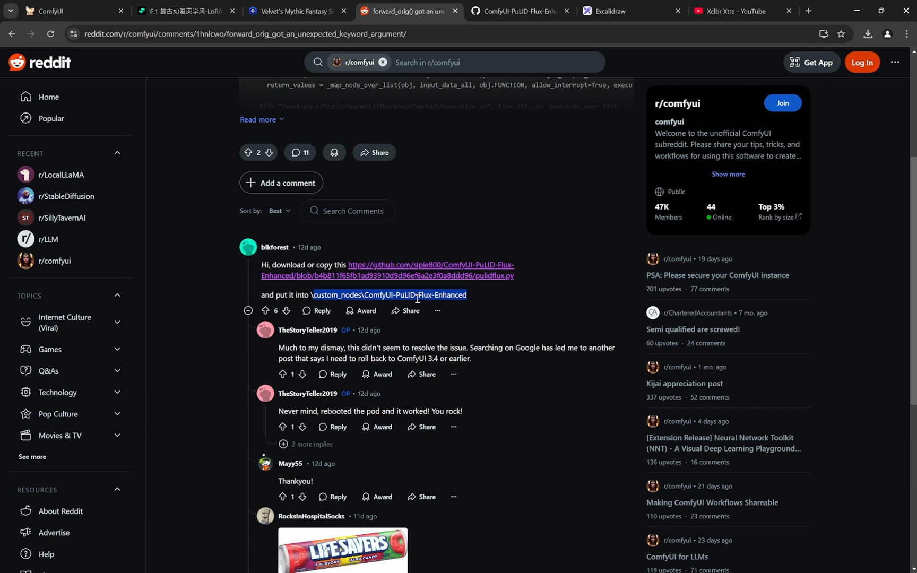
{"action": "mouse_move", "coordinate": [497, 215]}
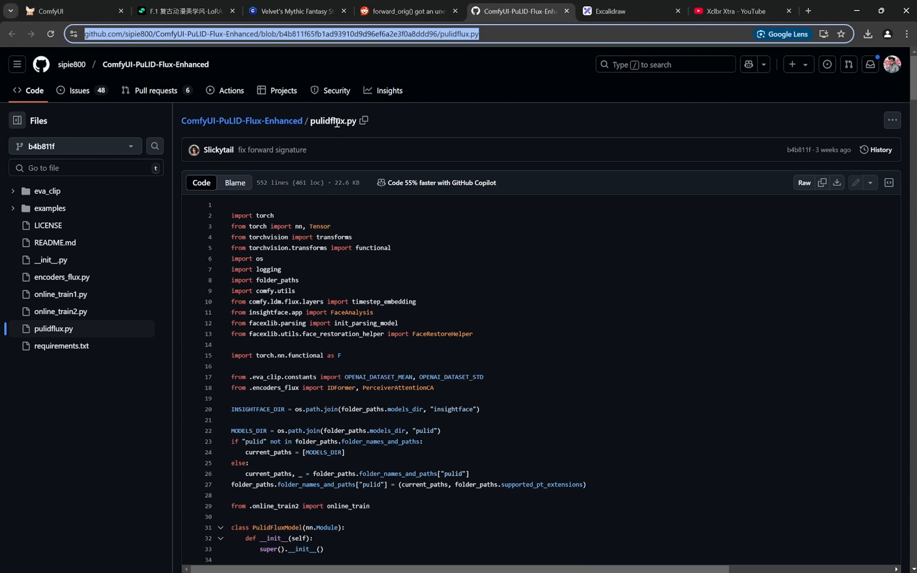
{"action": "mouse_move", "coordinate": [428, 156]}
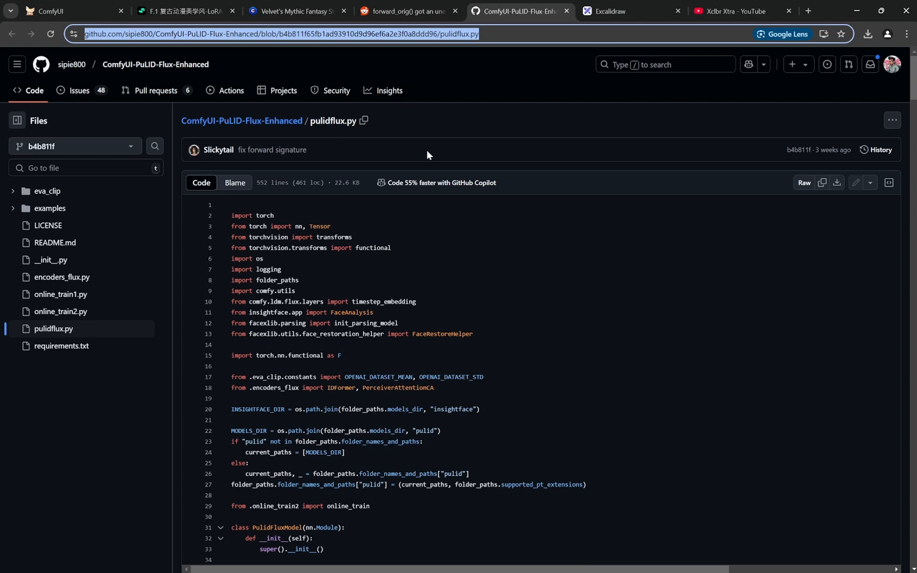
{"action": "mouse_move", "coordinate": [422, 135]}
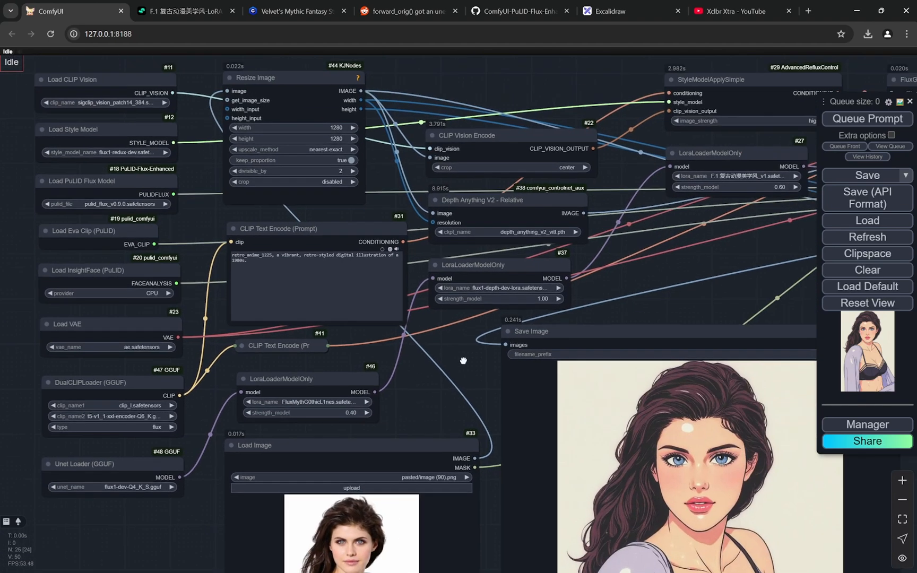
{"action": "scroll", "scroll_direction": "up", "scroll_amount": 3}
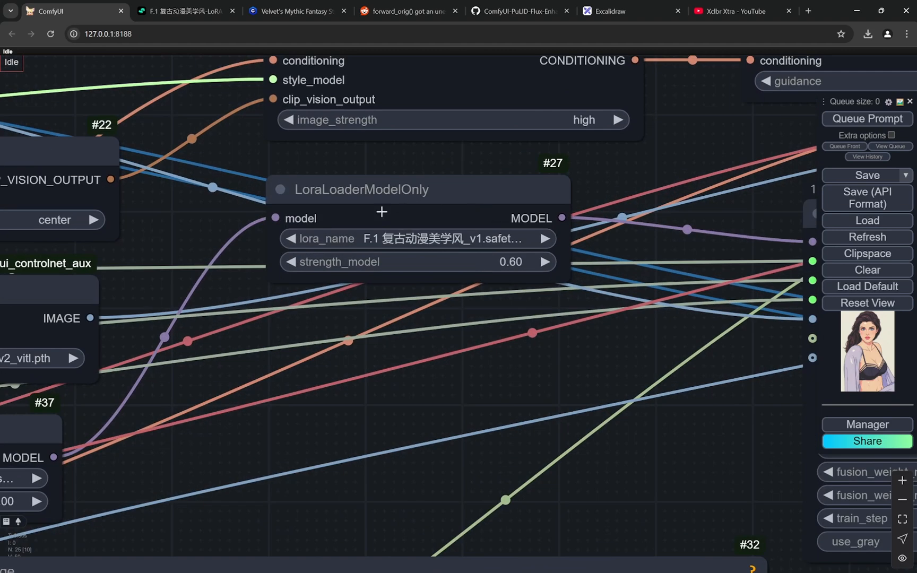
Show the F.1 复古动漫美学风 LoRA's header, sample images and retro_anime_1225 trigger word on Shakker
{"action": "left_click", "coordinate": [178, 11]}
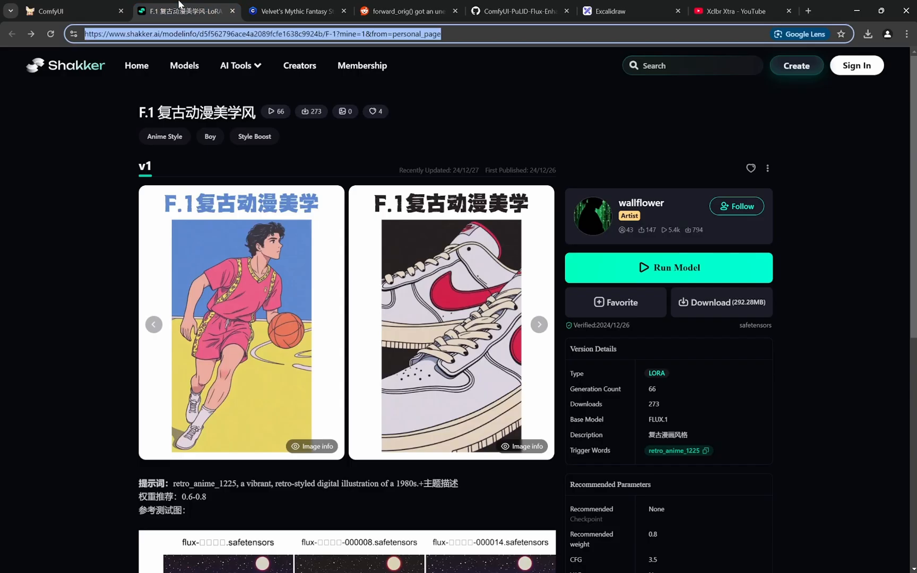
{"action": "scroll", "scroll_direction": "down", "scroll_amount": 3}
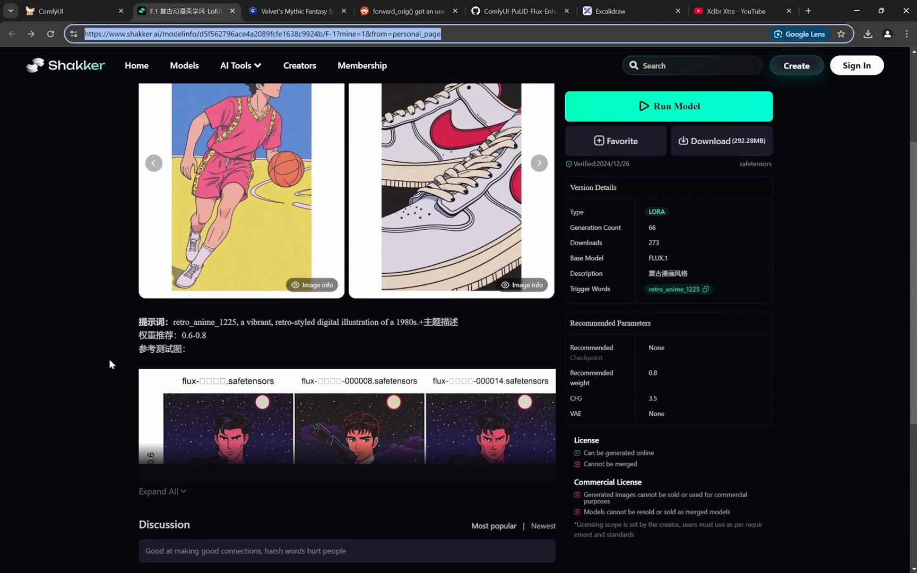
{"action": "scroll", "scroll_direction": "up", "scroll_amount": 3}
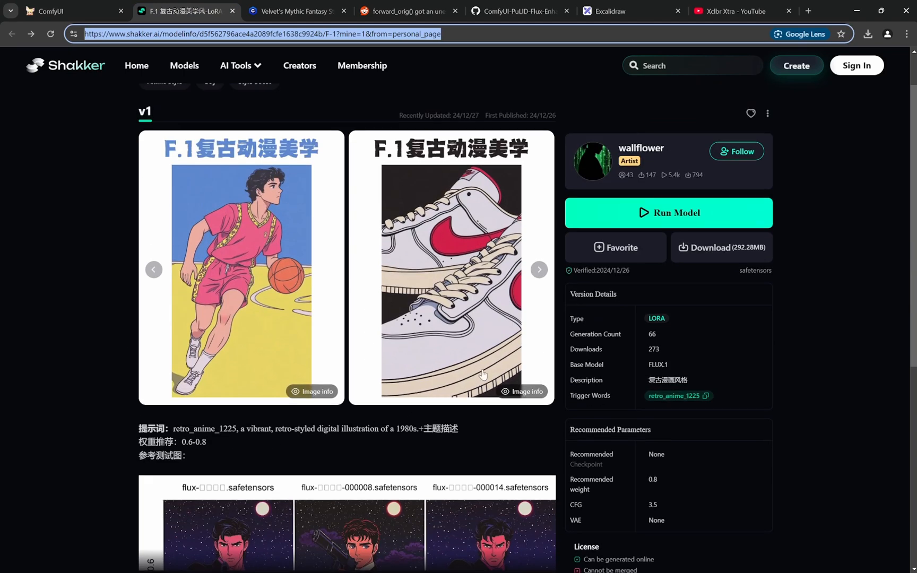
{"action": "scroll", "scroll_direction": "up", "scroll_amount": 3}
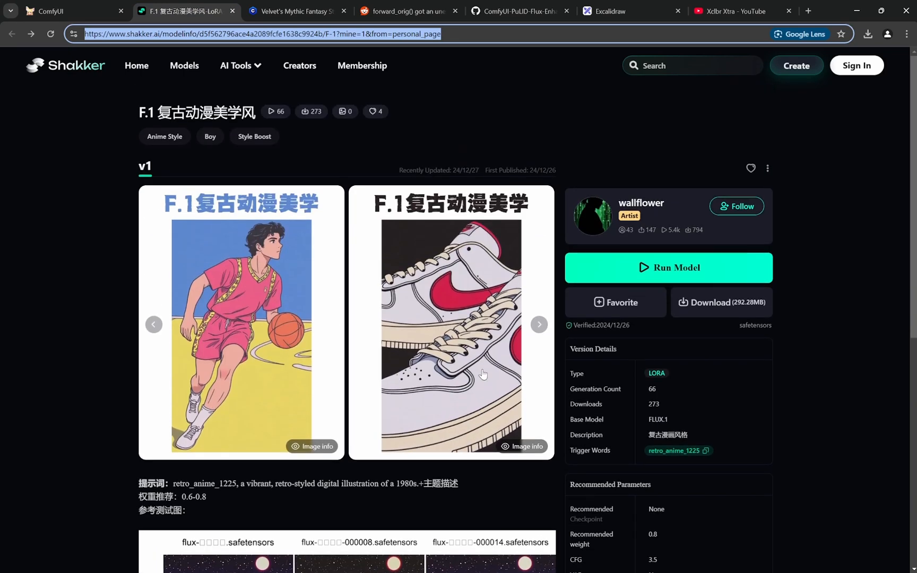
{"action": "mouse_move", "coordinate": [340, 140]}
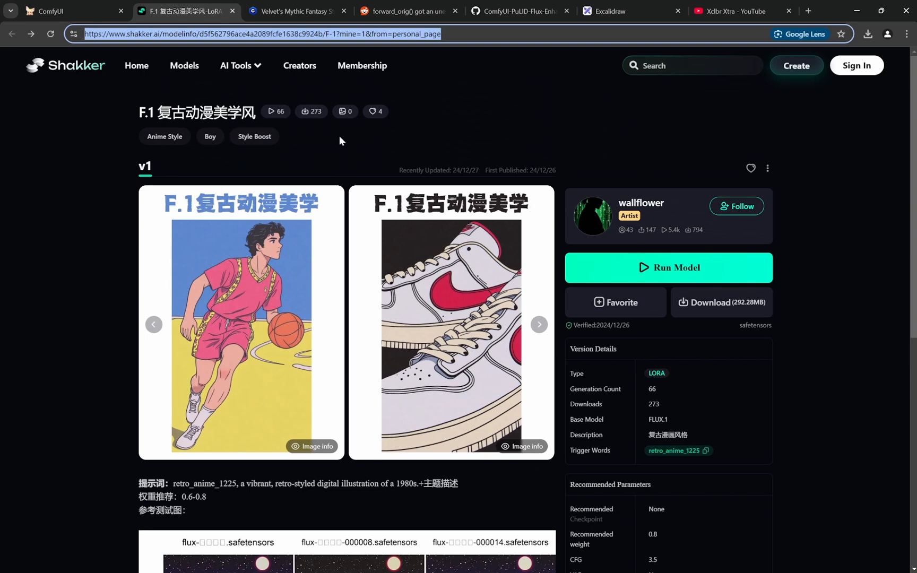
{"action": "mouse_move", "coordinate": [297, 11]}
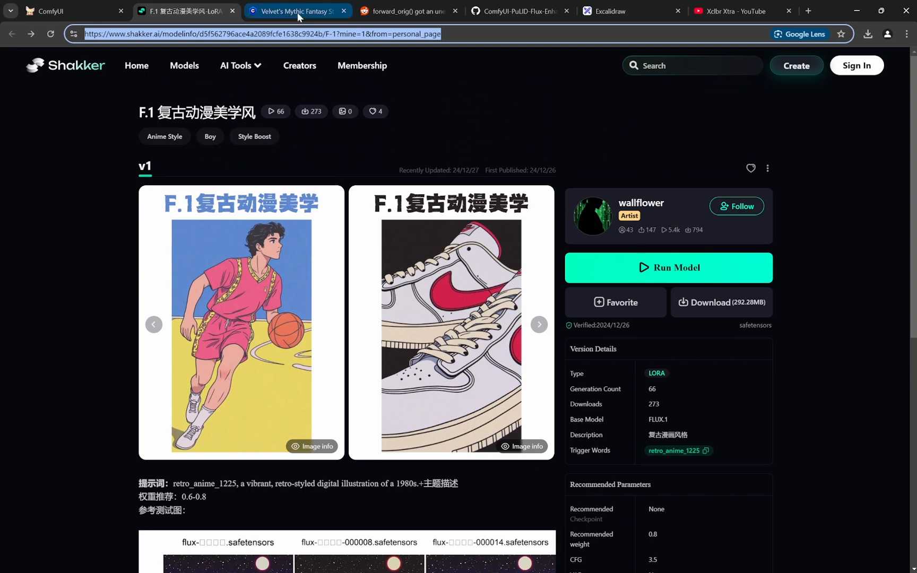
{"action": "left_click", "coordinate": [297, 11]}
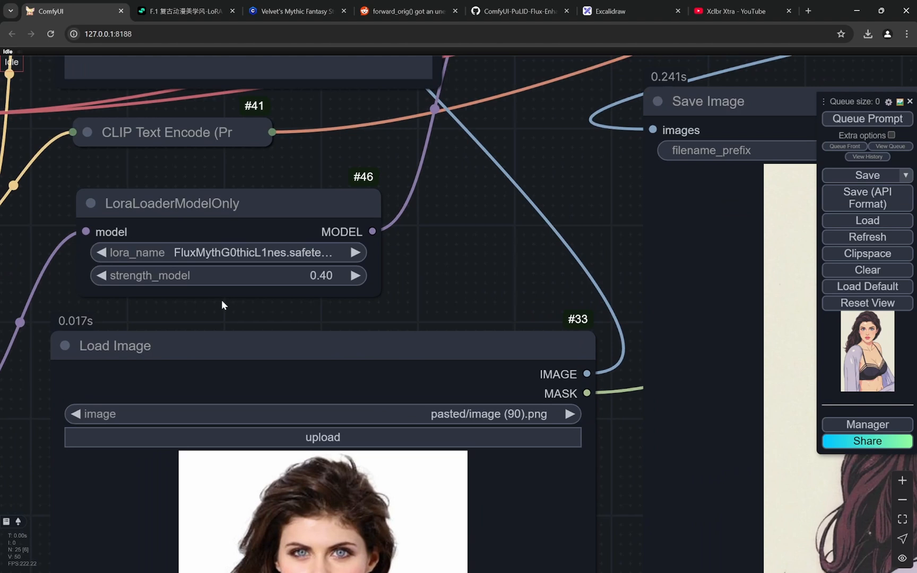
Review the graph's LoRA, PuLID and KSampler nodes (20 steps, cfg 1.0, deis, beta) and the output image
{"action": "scroll", "scroll_direction": "down", "scroll_amount": 3}
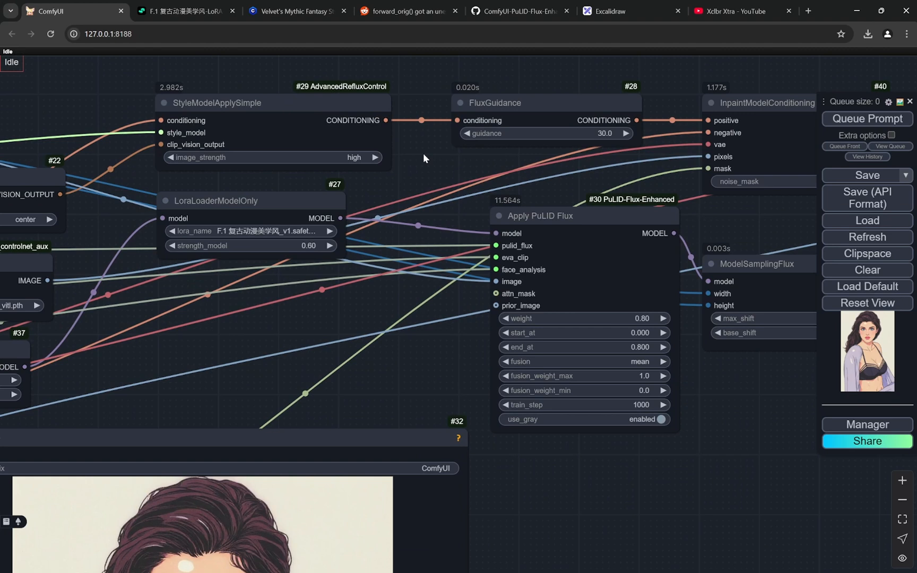
{"action": "mouse_move", "coordinate": [352, 131]}
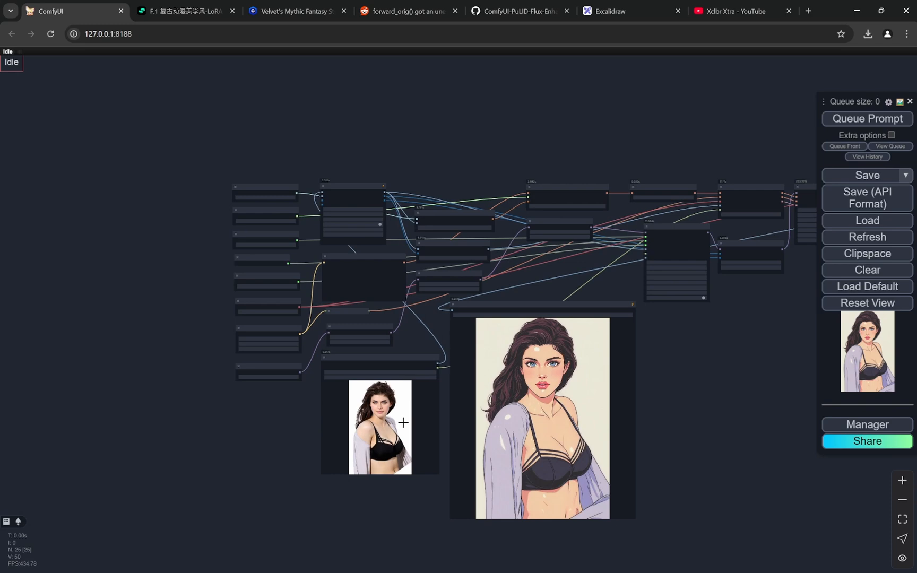
{"action": "scroll", "scroll_direction": "up", "scroll_amount": 3}
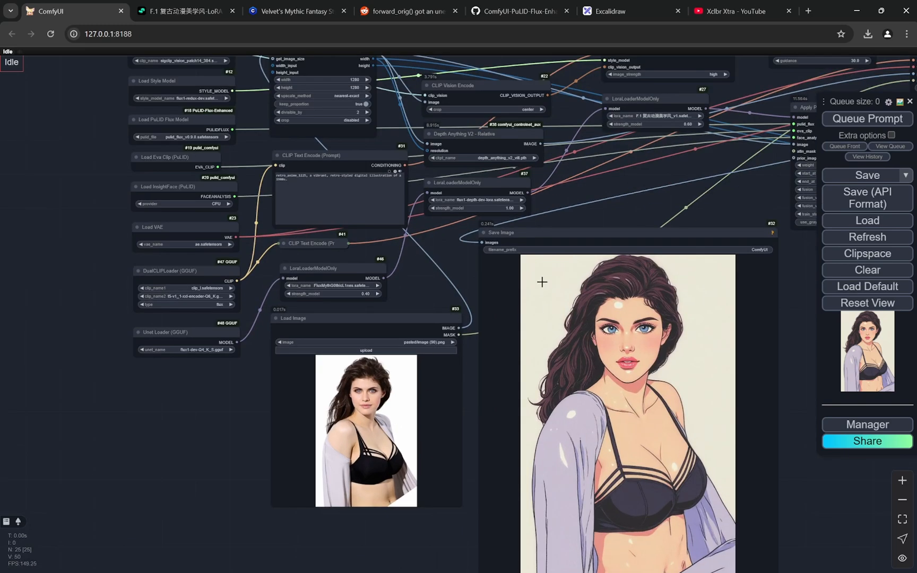
{"action": "scroll", "scroll_direction": "down", "scroll_amount": 3}
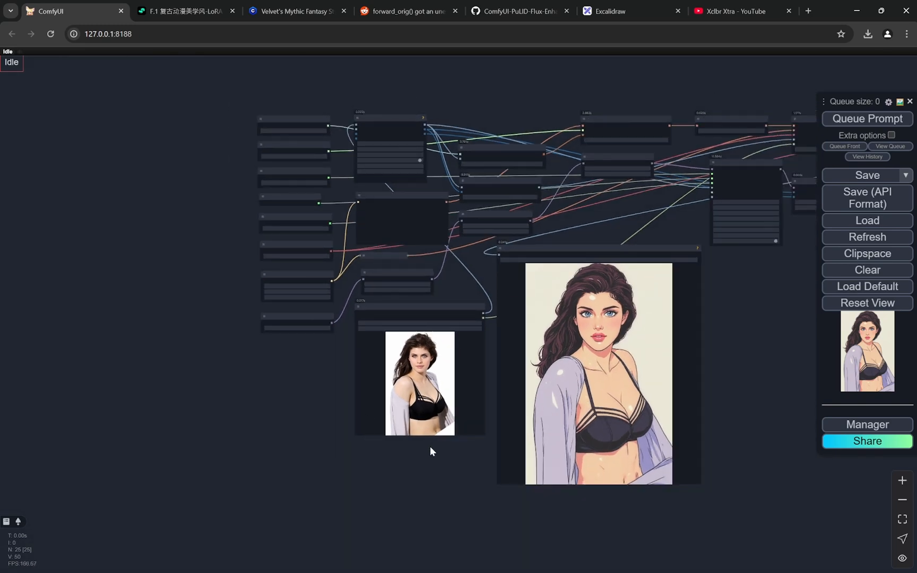
{"action": "mouse_move", "coordinate": [438, 444]}
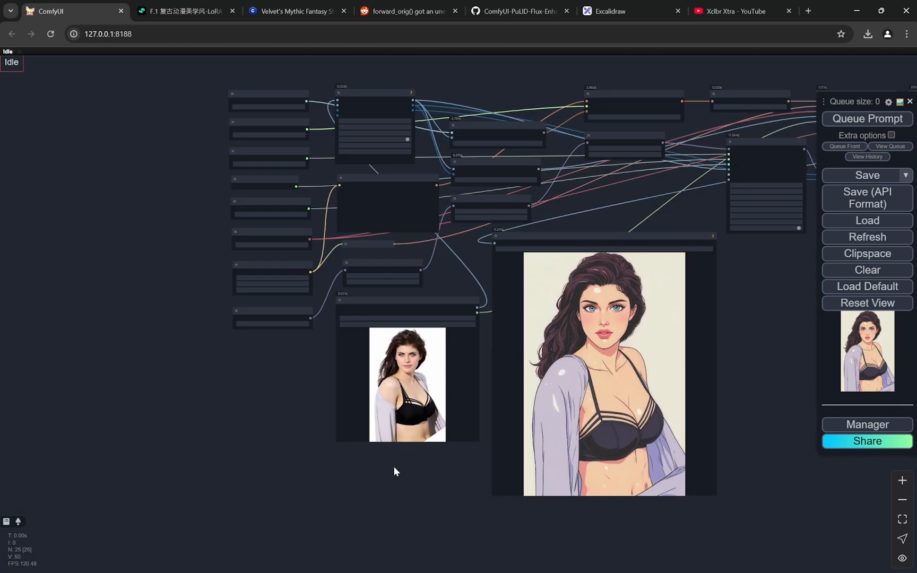
{"action": "scroll", "scroll_direction": "up", "scroll_amount": 3}
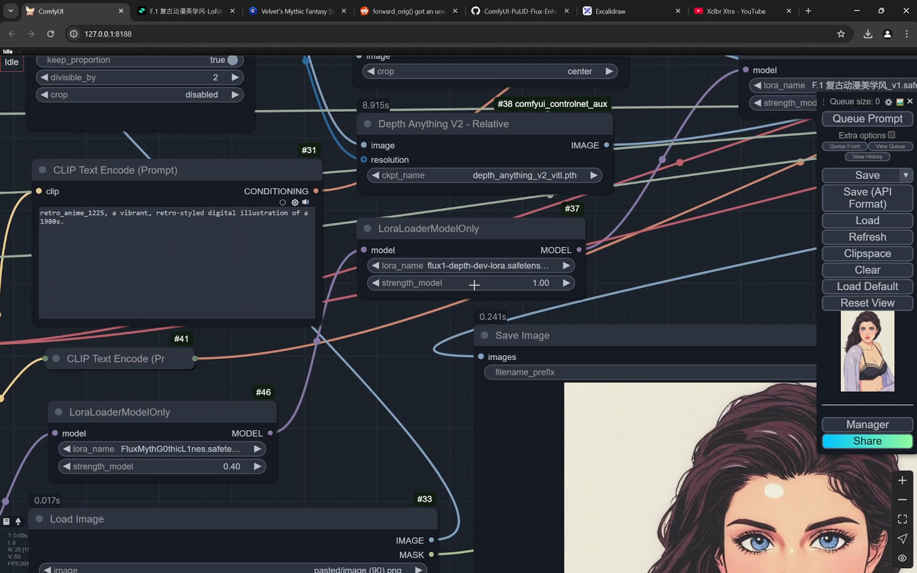
{"action": "scroll", "scroll_direction": "down", "scroll_amount": 3}
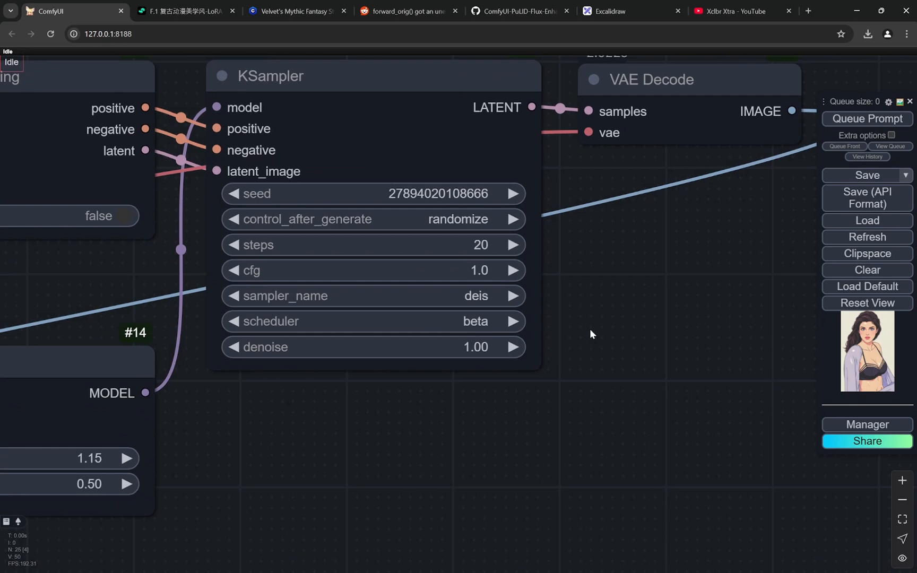
{"action": "mouse_move", "coordinate": [495, 306]}
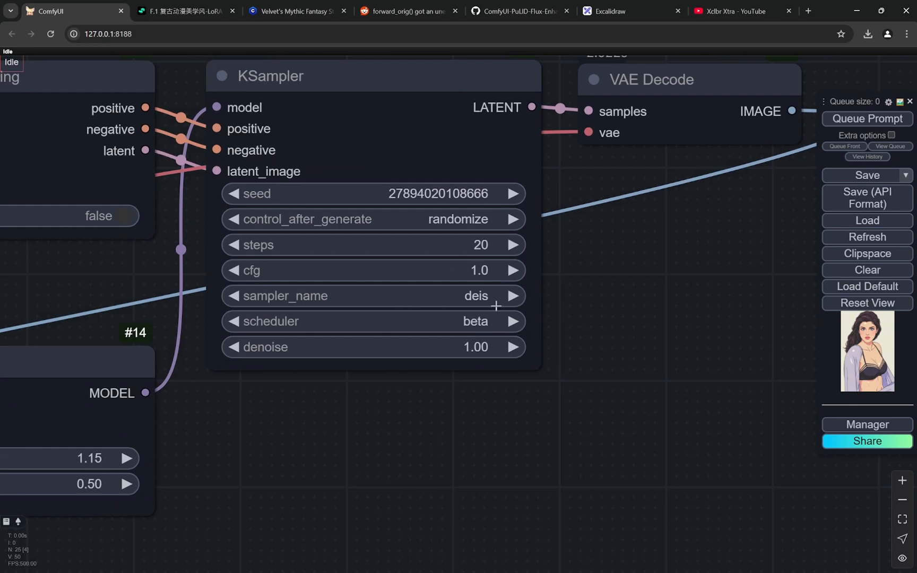
{"action": "mouse_move", "coordinate": [519, 328]}
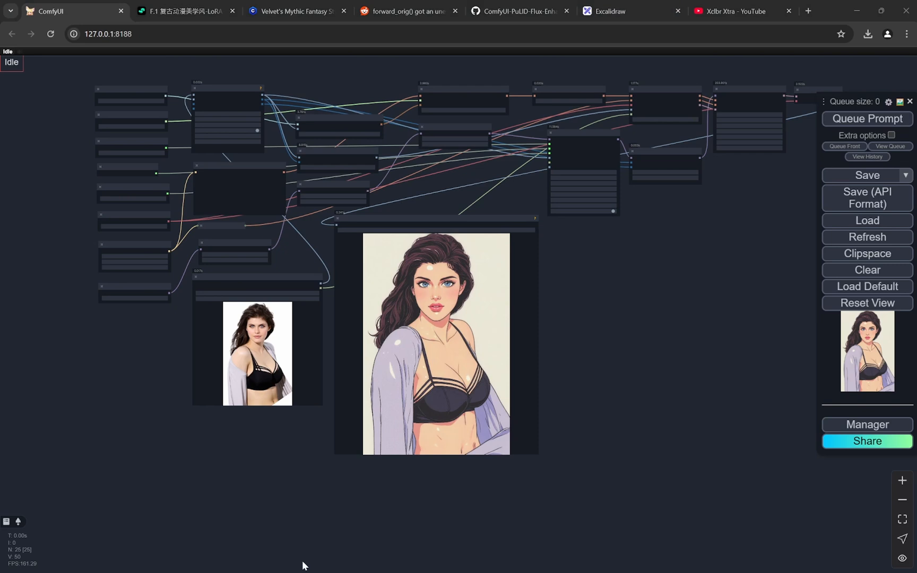
{"action": "mouse_move", "coordinate": [303, 565]}
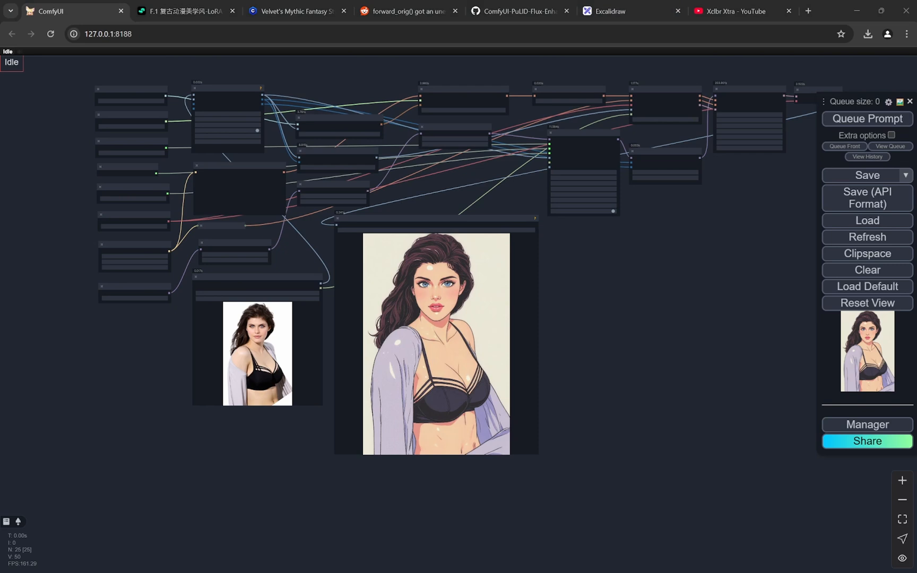
Show the red bikini photo beside its retro anime illustration on the Excalidraw board
{"action": "left_click", "coordinate": [632, 10]}
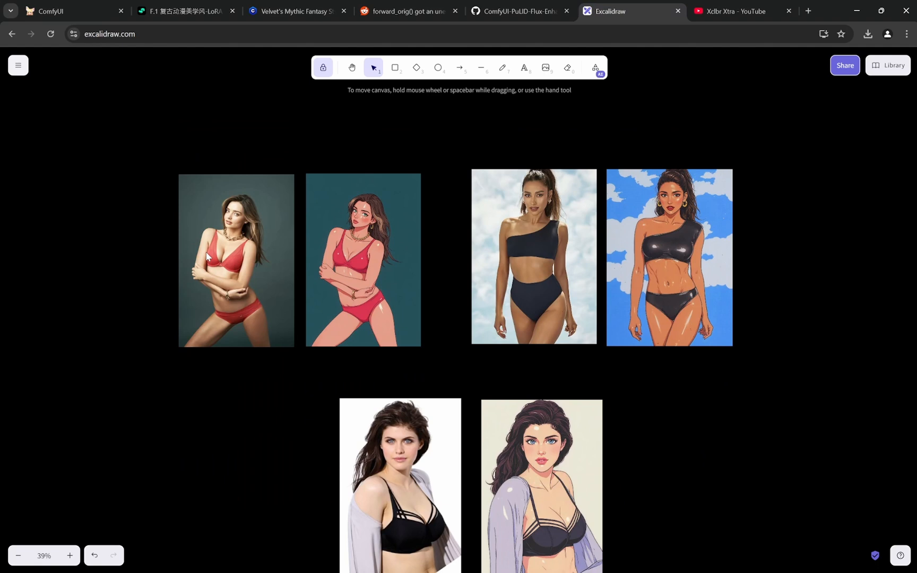
{"action": "scroll", "scroll_direction": "up", "scroll_amount": 3}
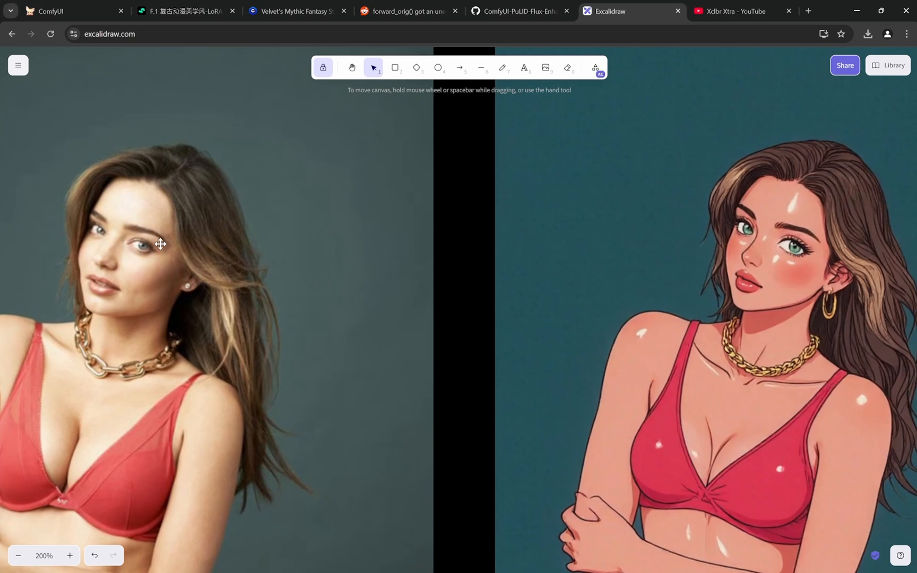
{"action": "mouse_move", "coordinate": [106, 264]}
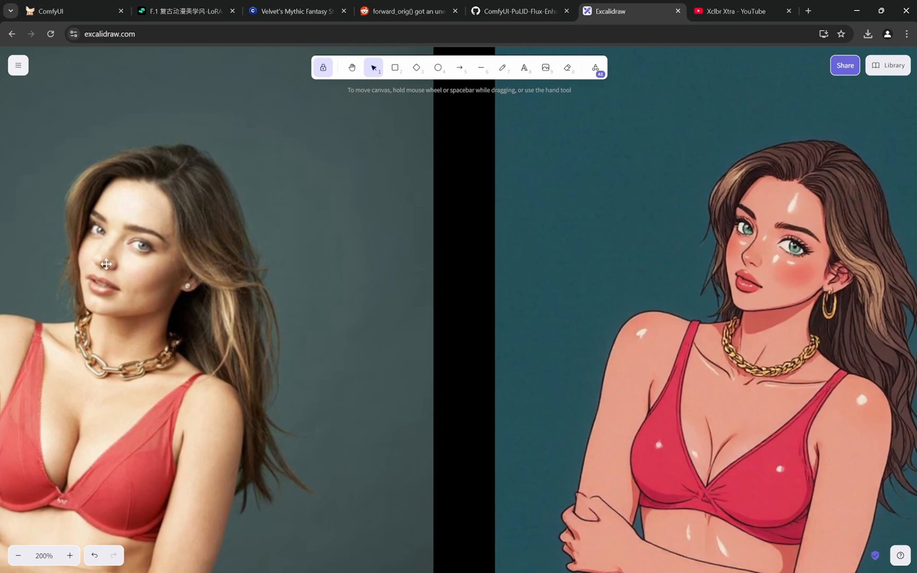
{"action": "scroll", "scroll_direction": "up", "scroll_amount": 3}
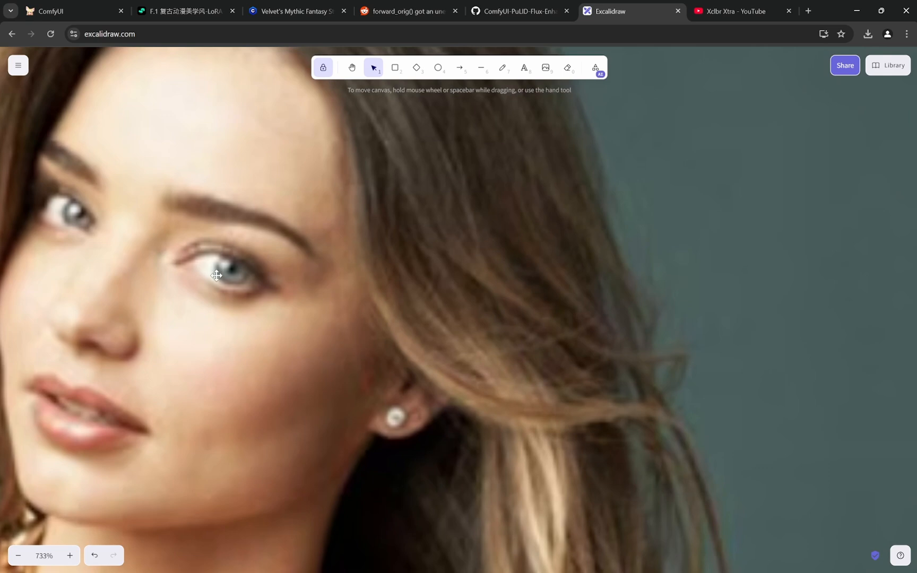
{"action": "mouse_move", "coordinate": [220, 268]}
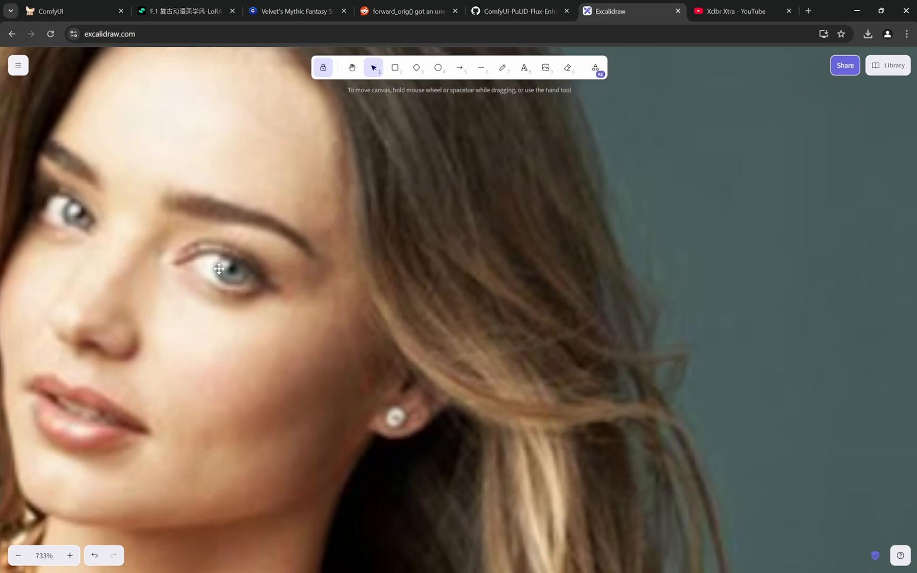
{"action": "scroll", "scroll_direction": "down", "scroll_amount": 3}
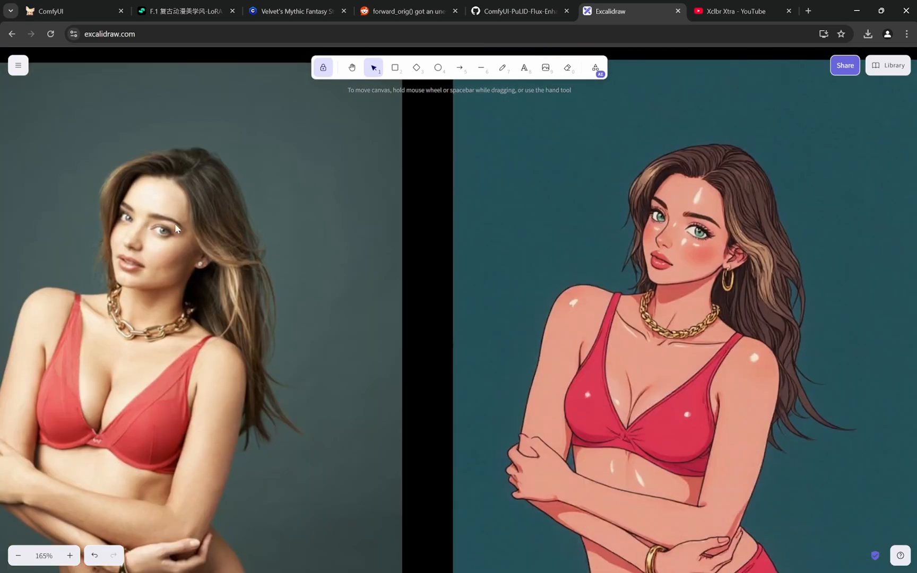
{"action": "scroll", "scroll_direction": "up", "scroll_amount": 3}
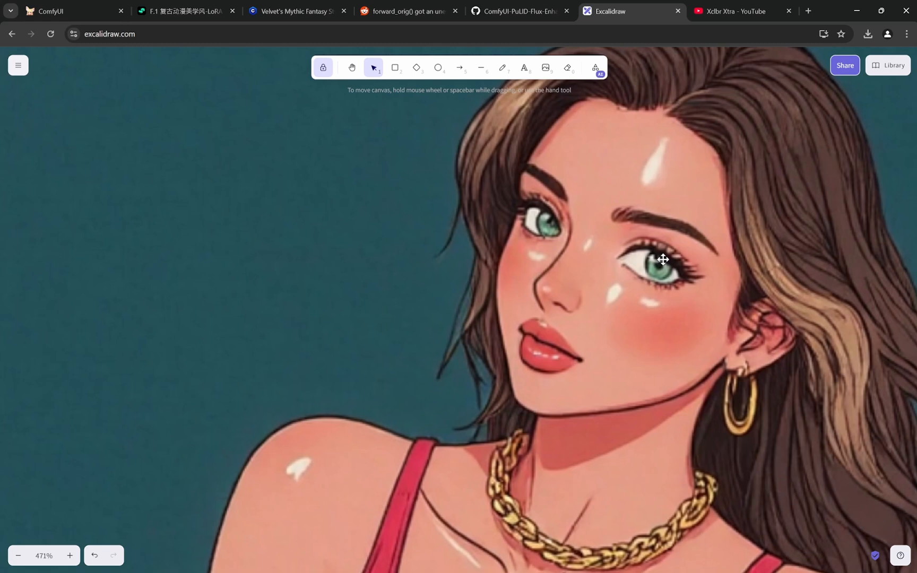
{"action": "mouse_move", "coordinate": [586, 244]}
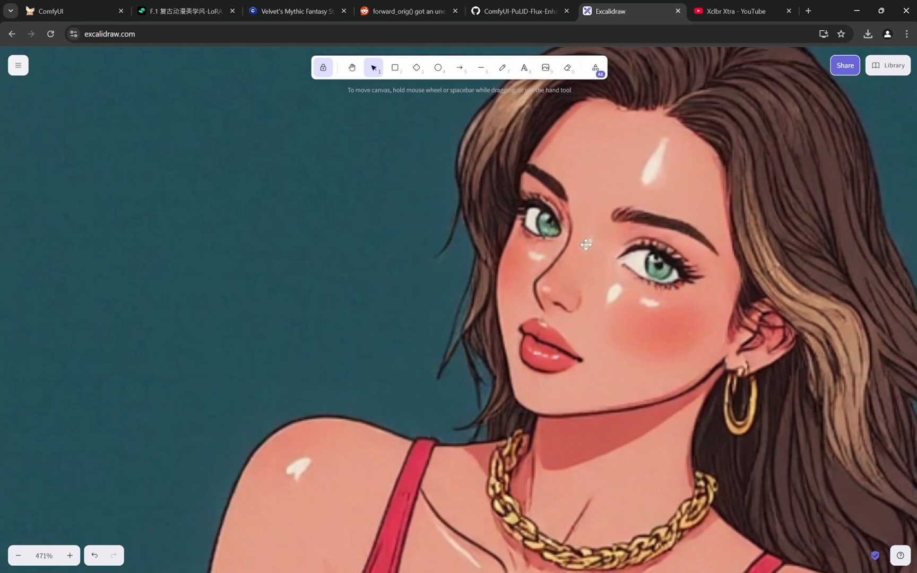
{"action": "scroll", "scroll_direction": "down", "scroll_amount": 3}
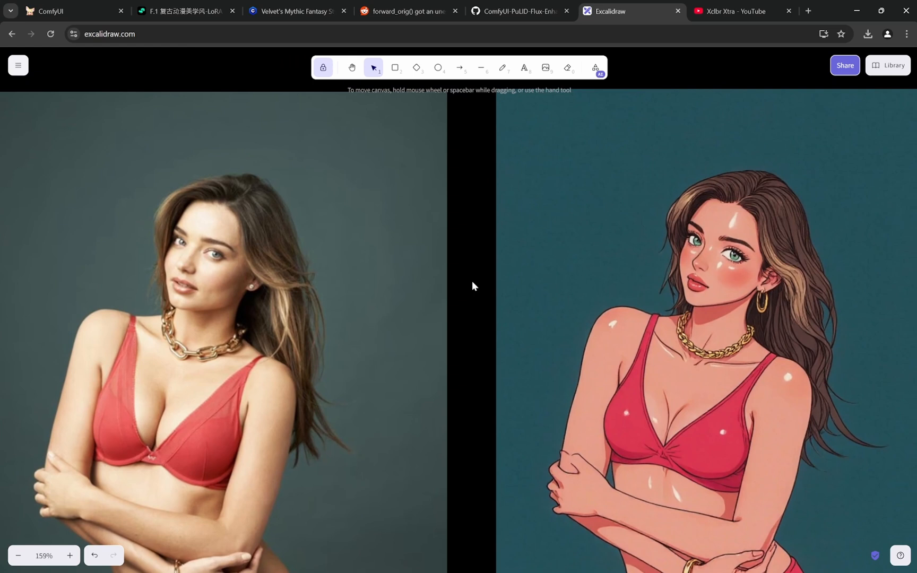
{"action": "mouse_move", "coordinate": [163, 267]}
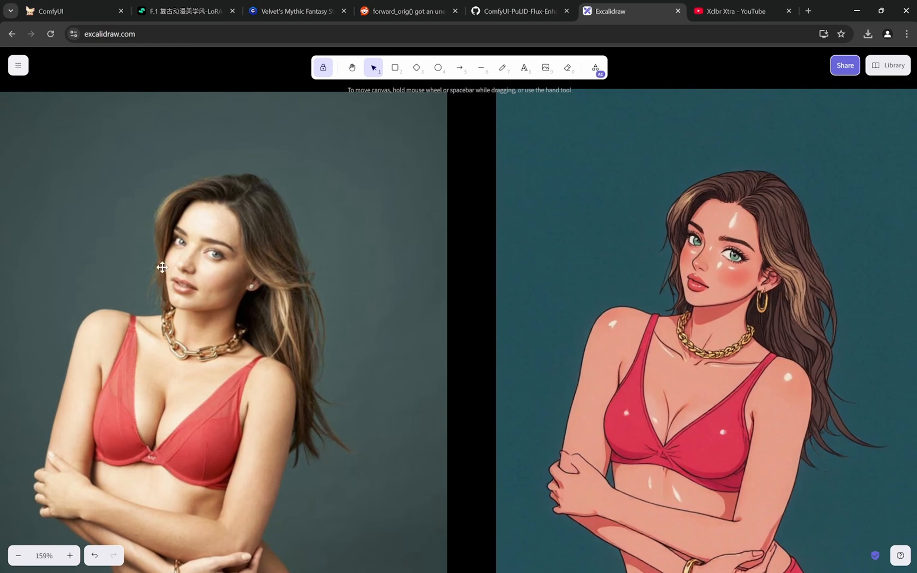
{"action": "mouse_move", "coordinate": [200, 306]}
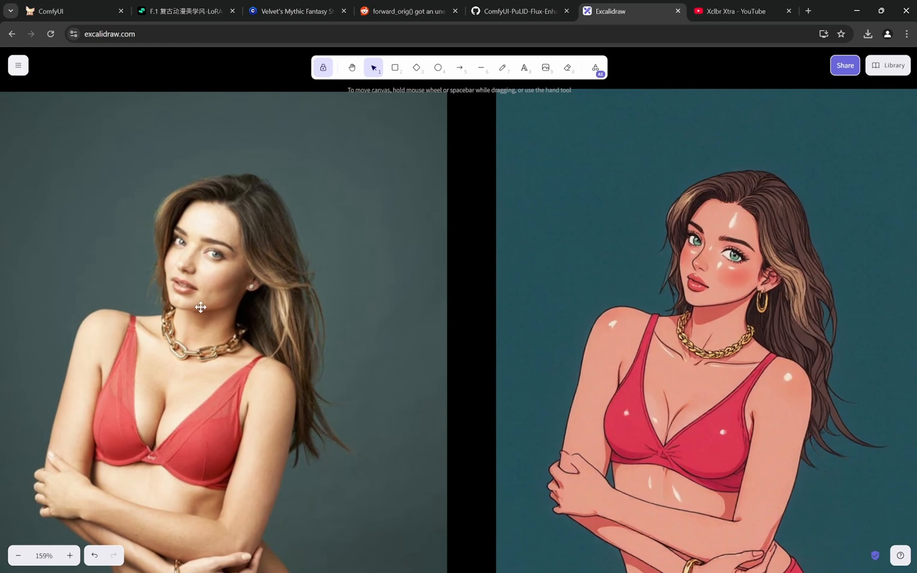
{"action": "mouse_move", "coordinate": [294, 284]}
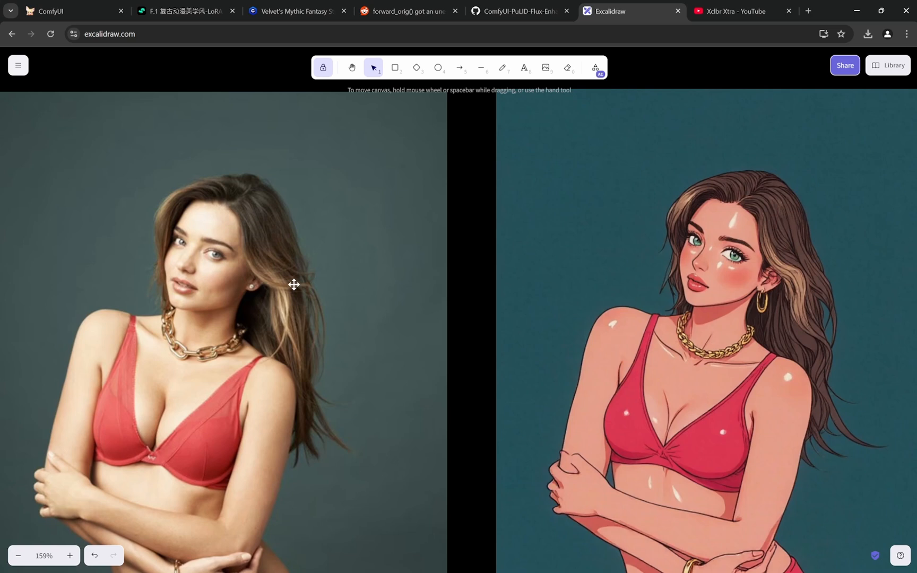
{"action": "scroll", "scroll_direction": "down", "scroll_amount": 3}
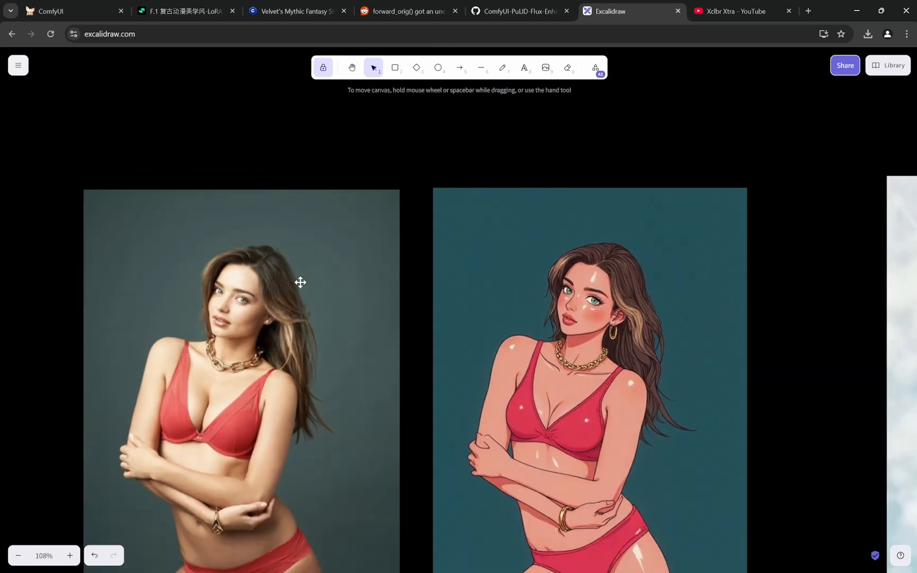
{"action": "scroll", "scroll_direction": "down", "scroll_amount": 3}
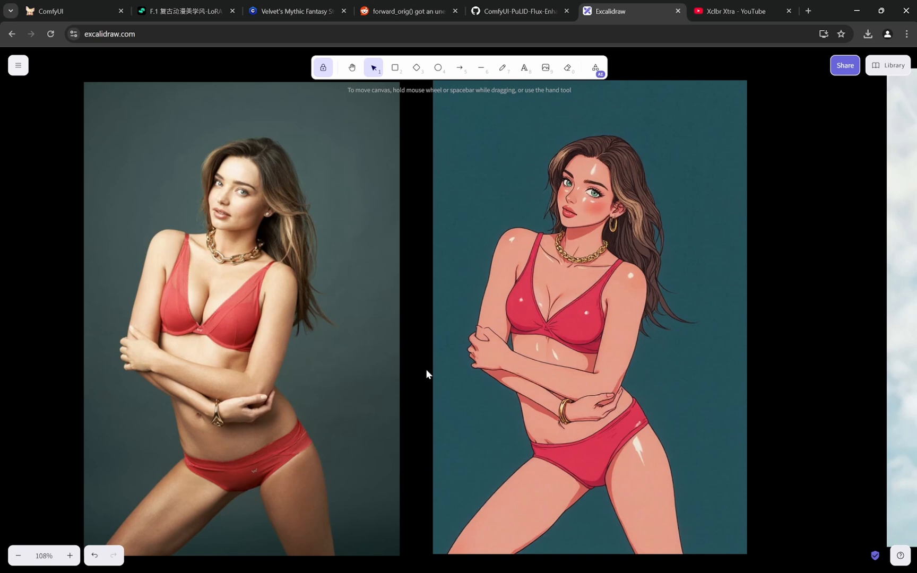
{"action": "mouse_move", "coordinate": [376, 226]}
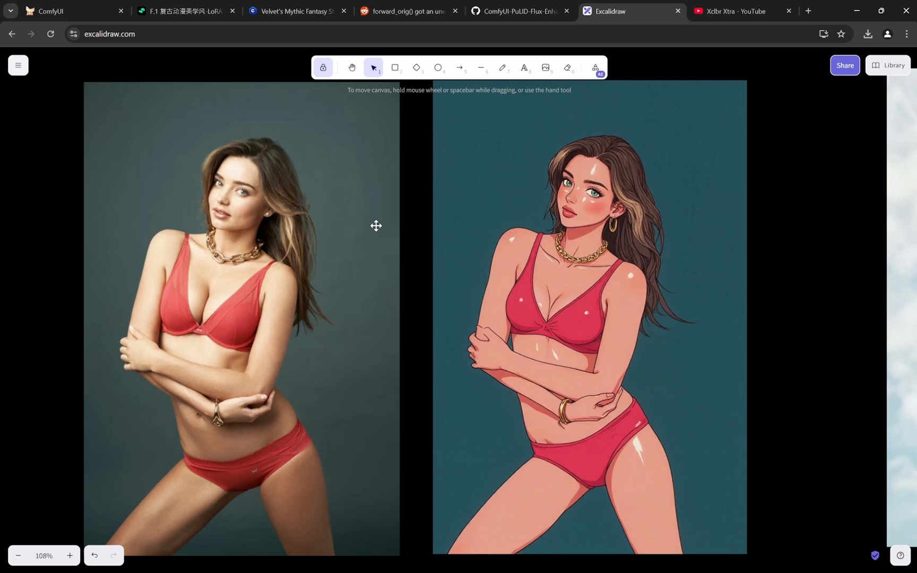
{"action": "mouse_move", "coordinate": [484, 215]}
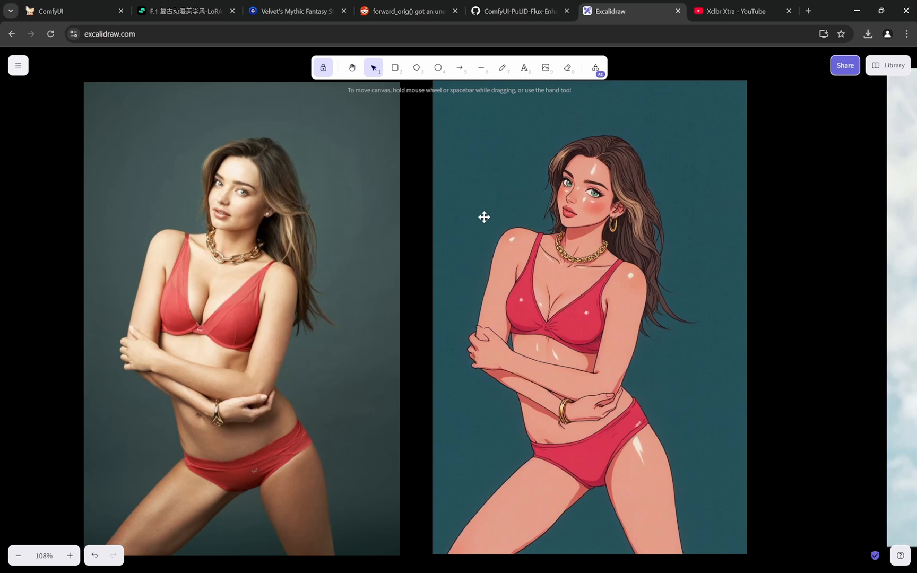
{"action": "mouse_move", "coordinate": [668, 268]}
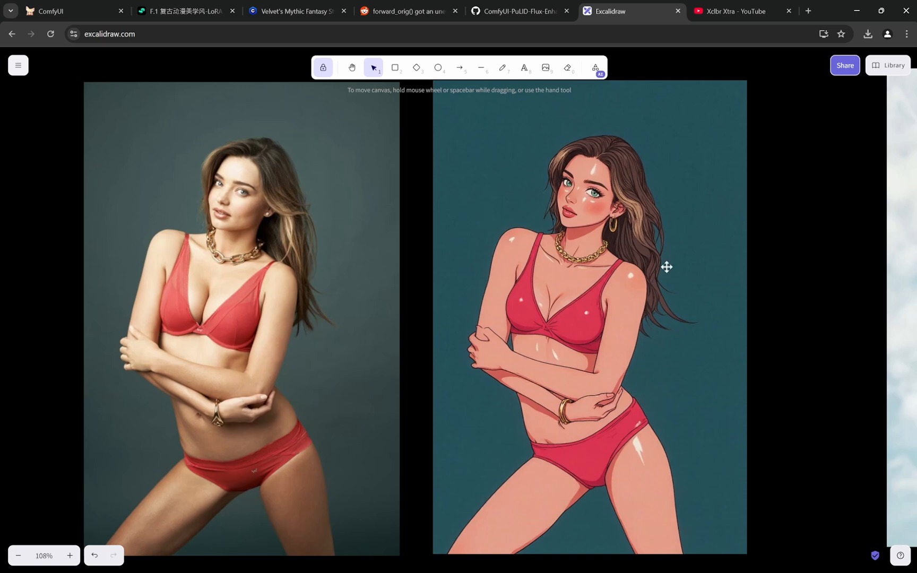
{"action": "mouse_move", "coordinate": [601, 231]}
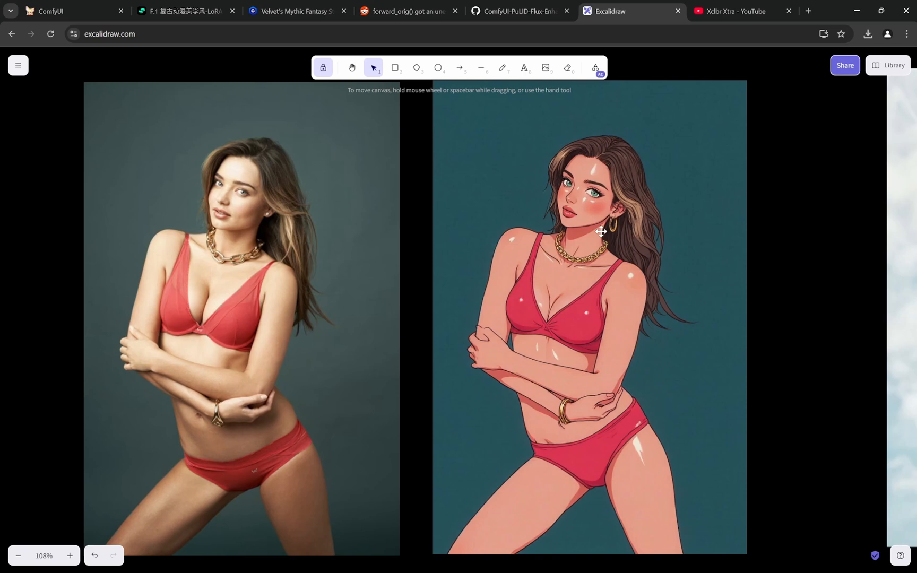
{"action": "mouse_move", "coordinate": [342, 184]}
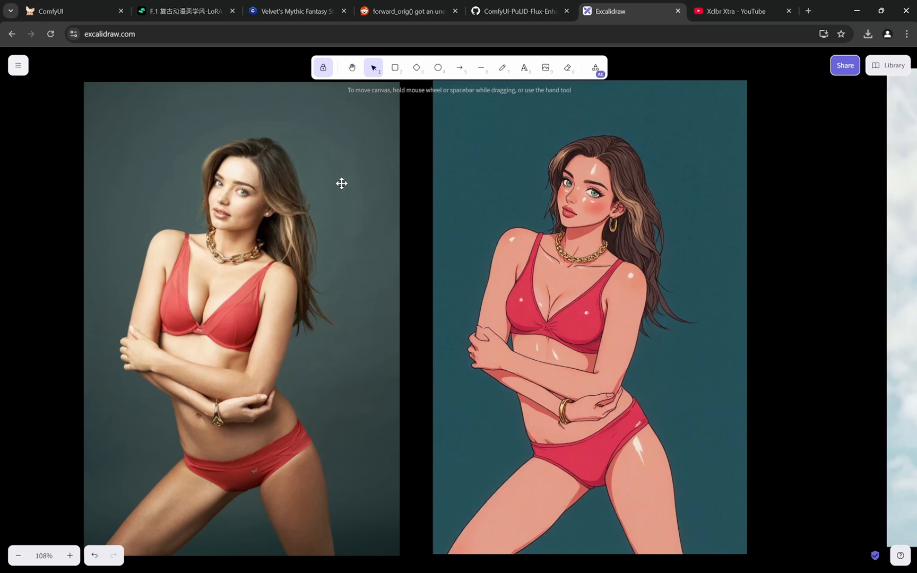
Glance at the ComfyUI graph, then check the Excalidraw comparison board again
{"action": "left_click", "coordinate": [65, 11]}
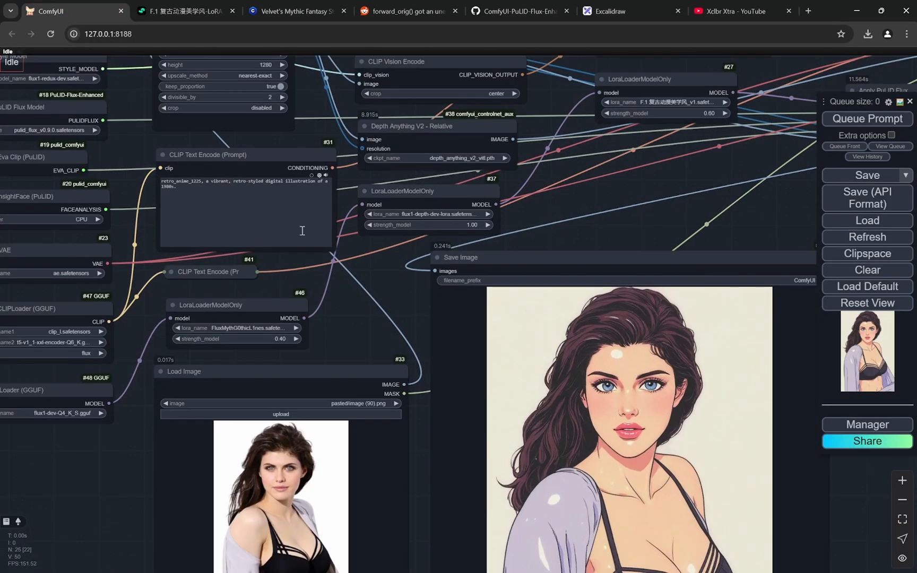
{"action": "scroll", "scroll_direction": "up", "scroll_amount": 3}
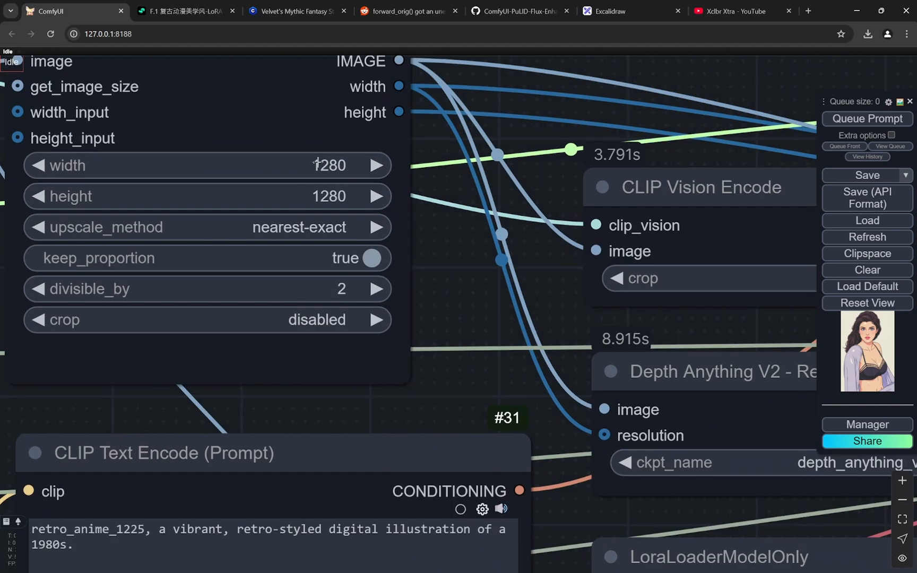
{"action": "mouse_move", "coordinate": [434, 243]}
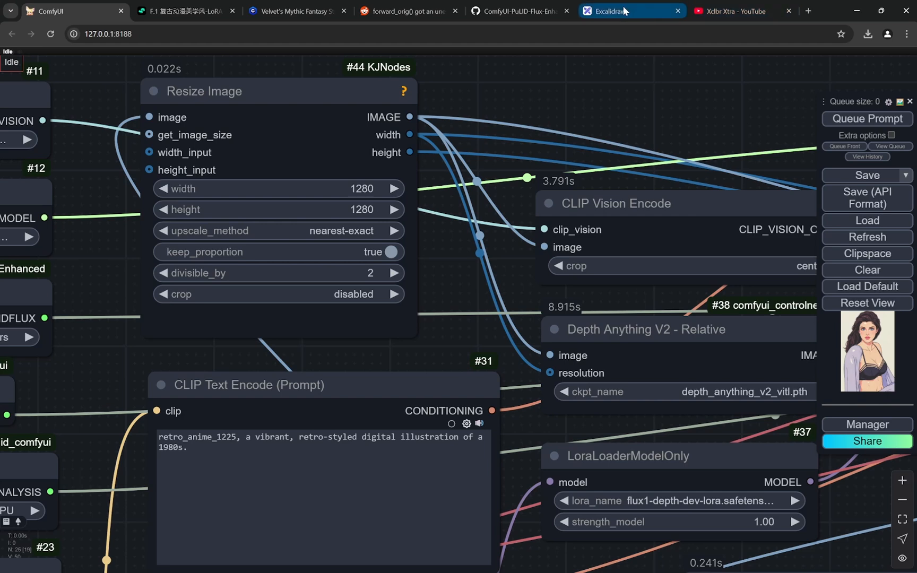
{"action": "left_click", "coordinate": [632, 11]}
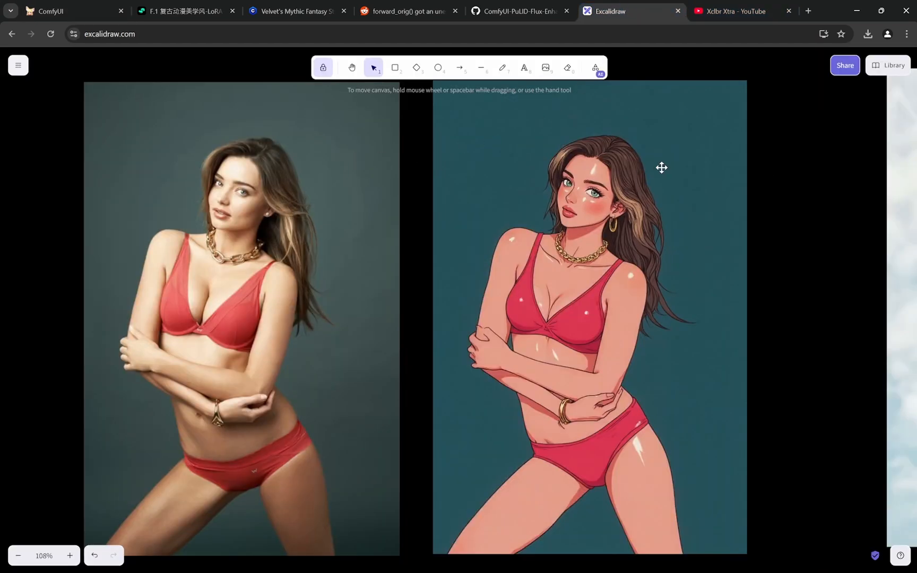
{"action": "scroll", "scroll_direction": "down", "scroll_amount": 3}
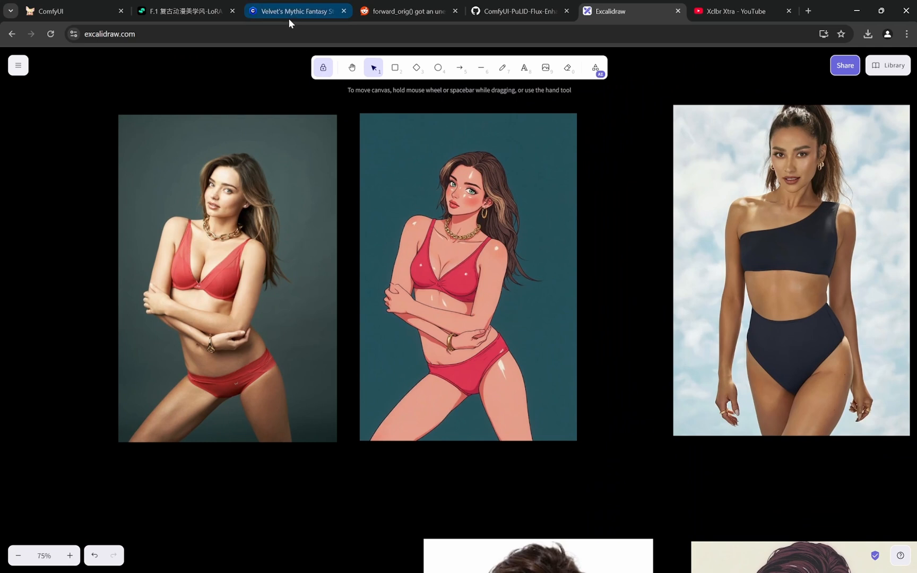
Bring the Resize Image node's 1280×1280, nearest-exact, keep_proportion settings into view in ComfyUI
{"action": "left_click", "coordinate": [70, 11]}
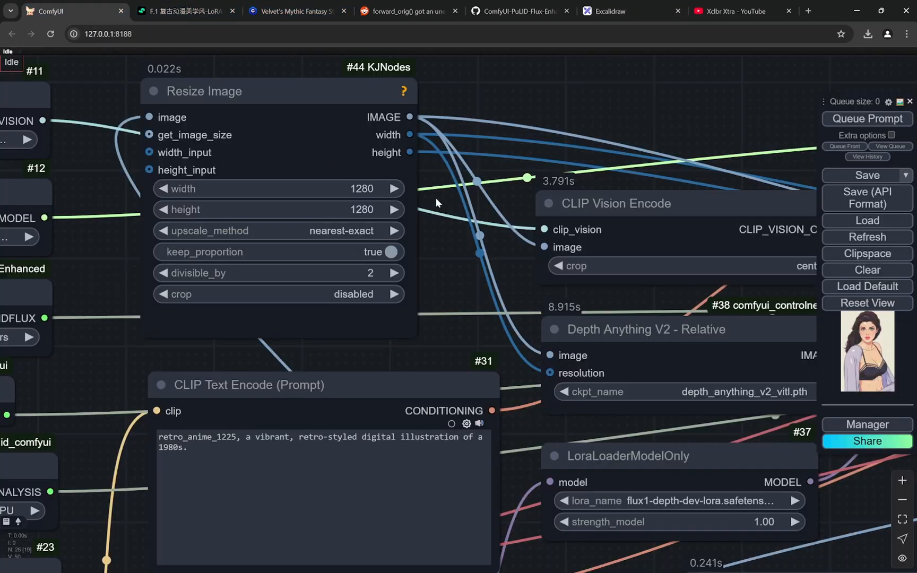
{"action": "mouse_move", "coordinate": [322, 189]}
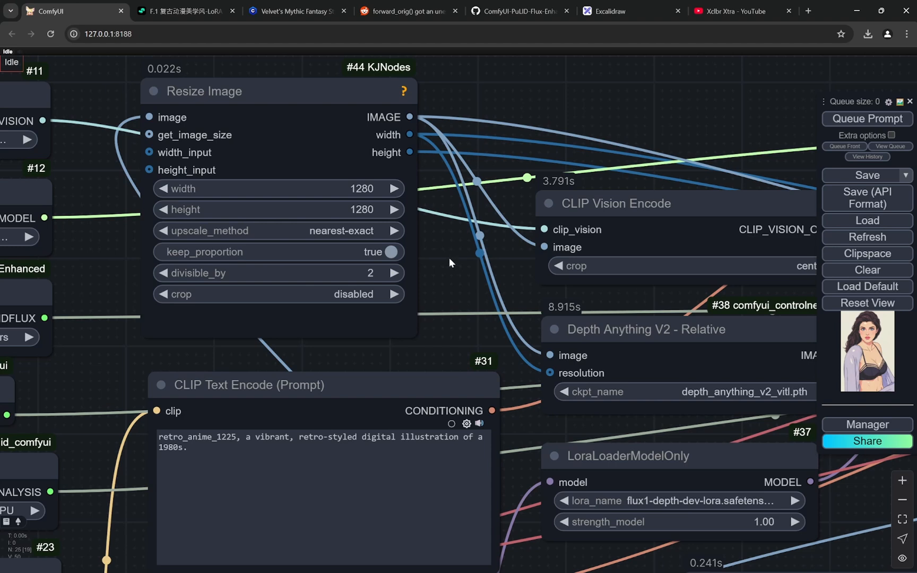
{"action": "mouse_move", "coordinate": [375, 257]}
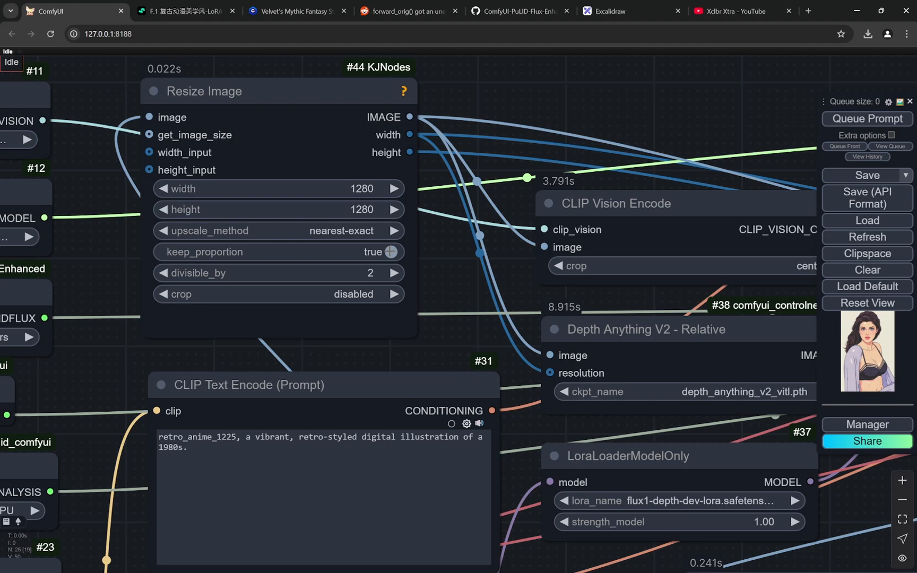
{"action": "left_click", "coordinate": [384, 252]}
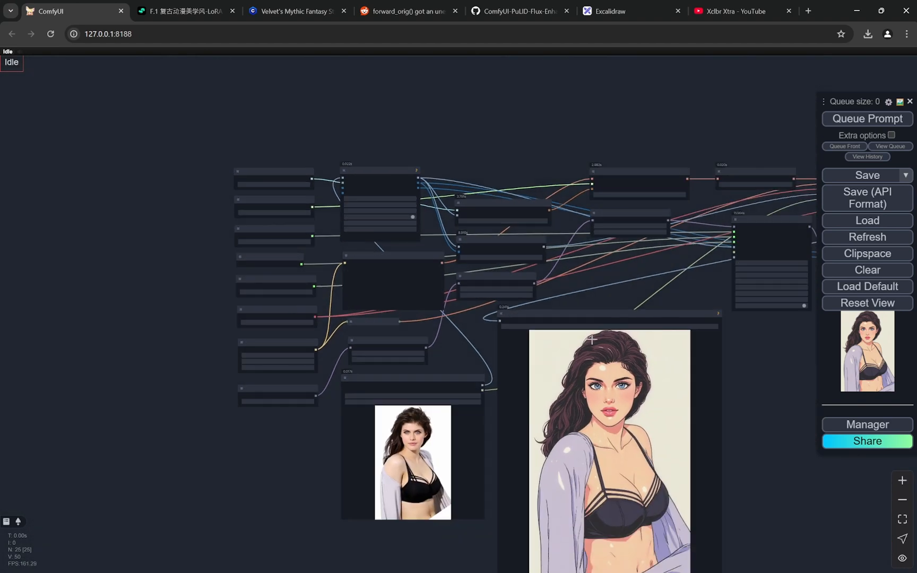
{"action": "scroll", "scroll_direction": "up", "scroll_amount": 3}
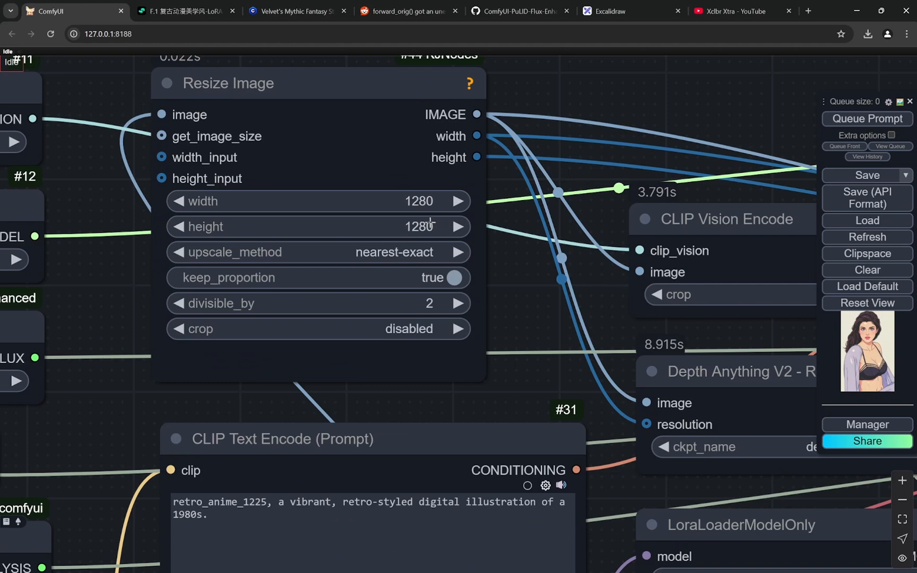
{"action": "mouse_move", "coordinate": [436, 234]}
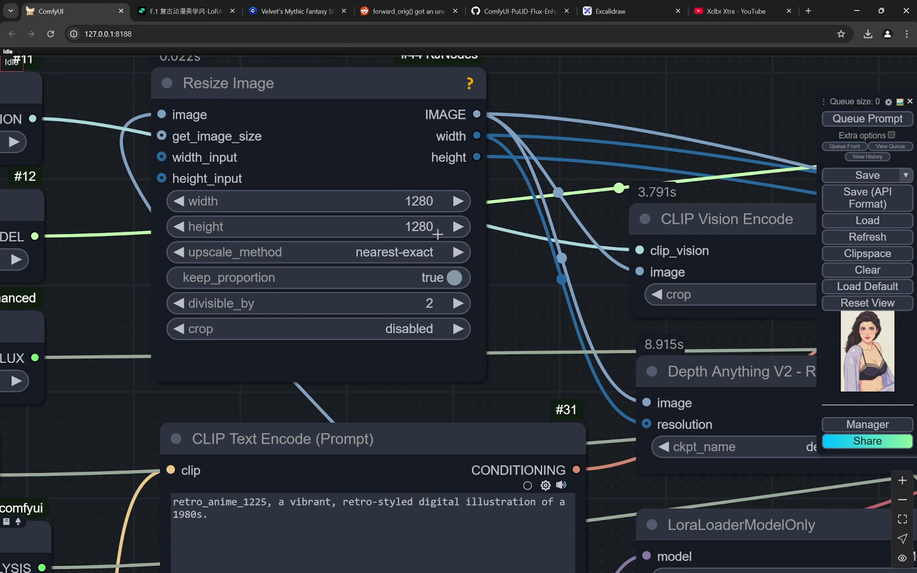
{"action": "mouse_move", "coordinate": [387, 202]}
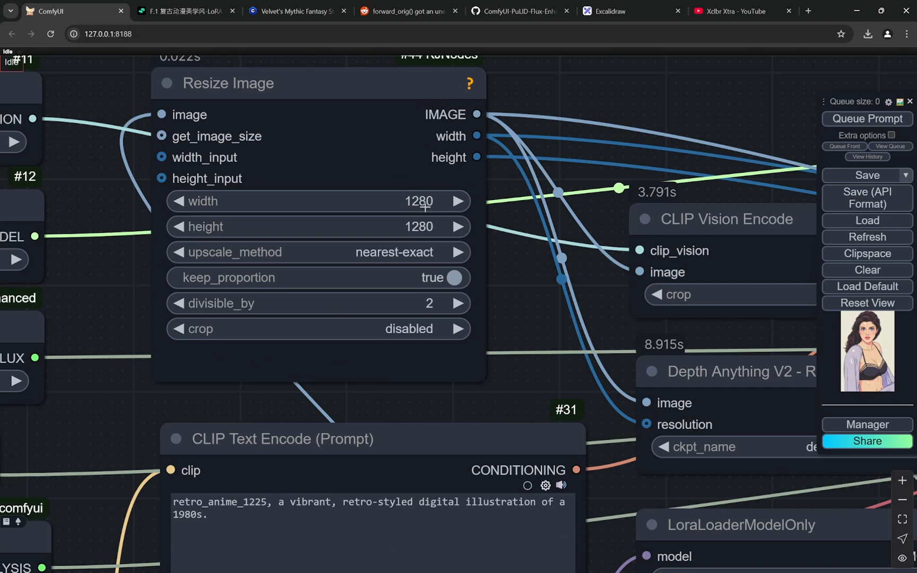
Move through the Excalidraw board past the black swimsuit photo-and-illustration pair
{"action": "left_click", "coordinate": [631, 11]}
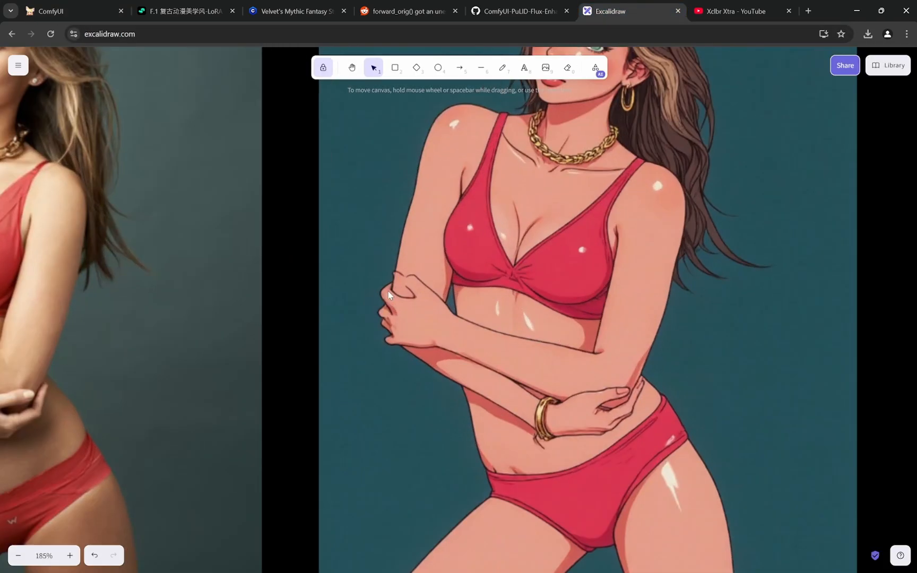
{"action": "scroll", "scroll_direction": "up", "scroll_amount": 3}
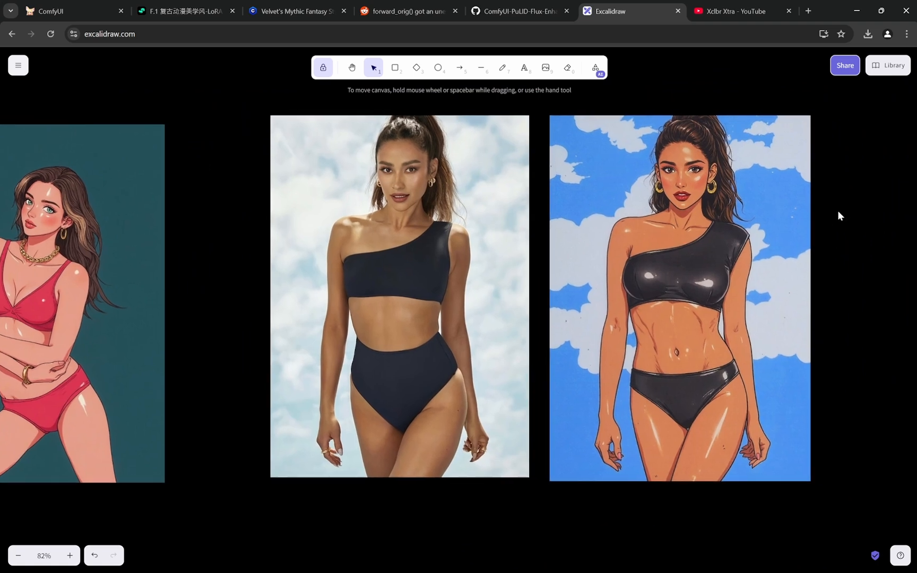
{"action": "mouse_move", "coordinate": [816, 211]}
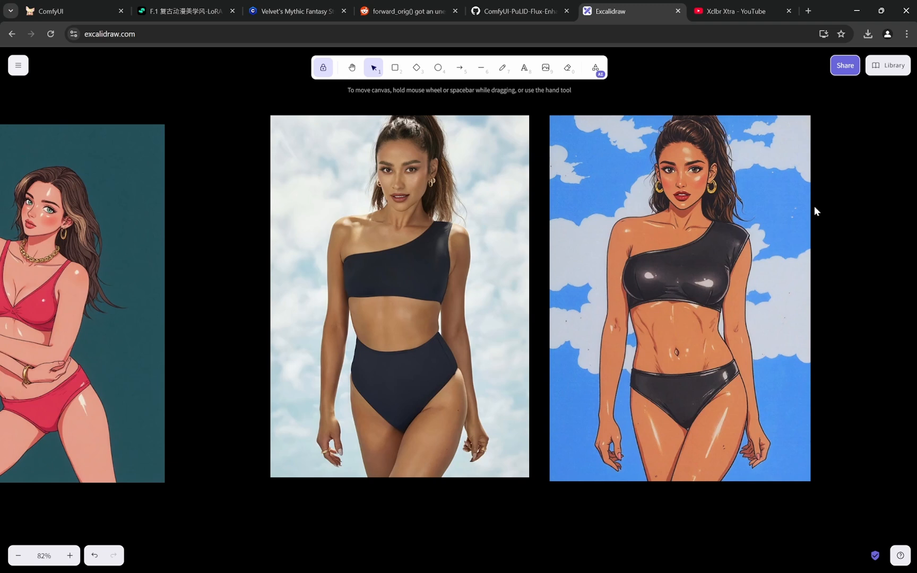
{"action": "scroll", "scroll_direction": "up", "scroll_amount": 3}
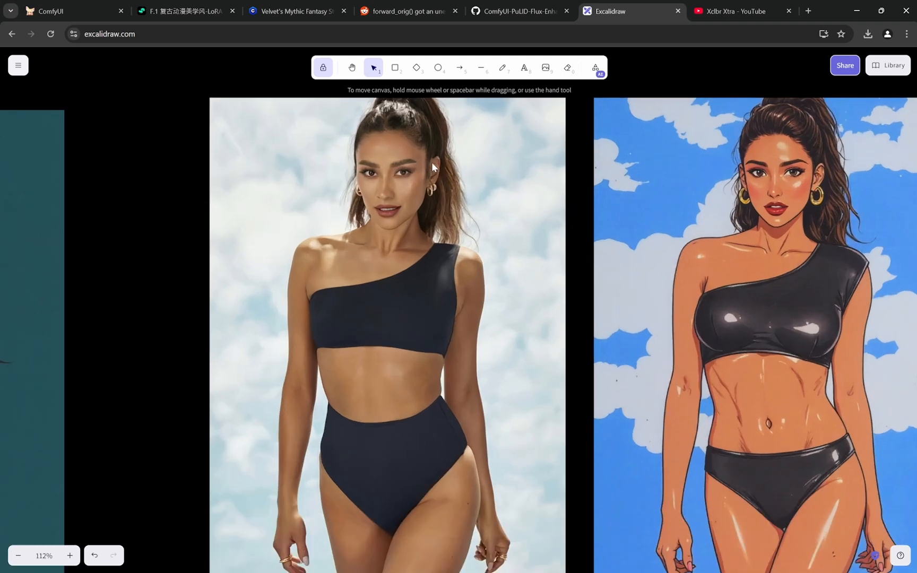
{"action": "scroll", "scroll_direction": "up", "scroll_amount": 3}
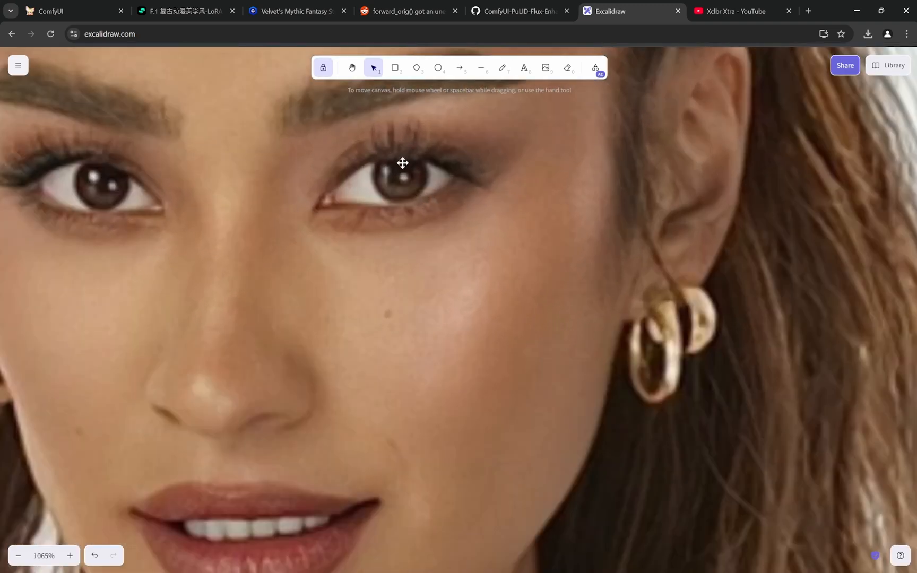
{"action": "scroll", "scroll_direction": "down", "scroll_amount": 3}
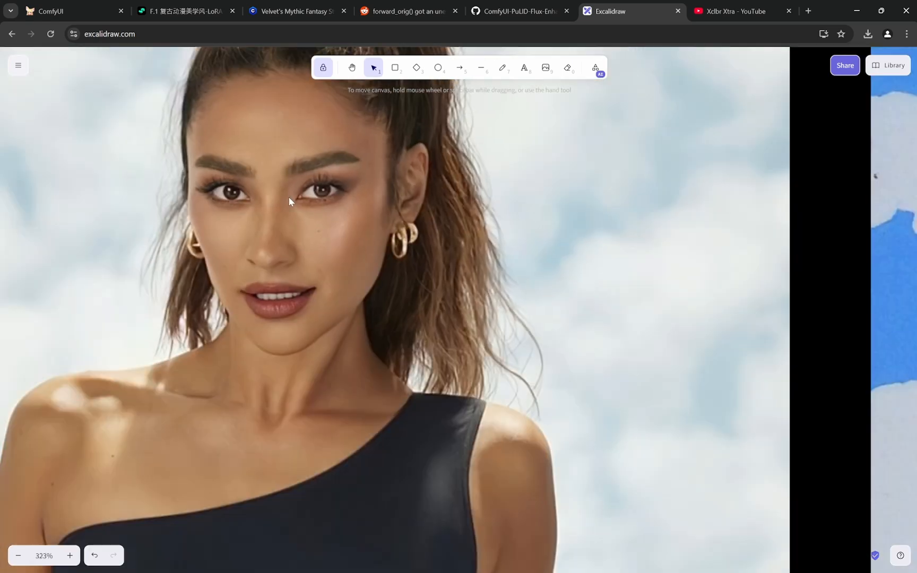
{"action": "scroll", "scroll_direction": "up", "scroll_amount": 3}
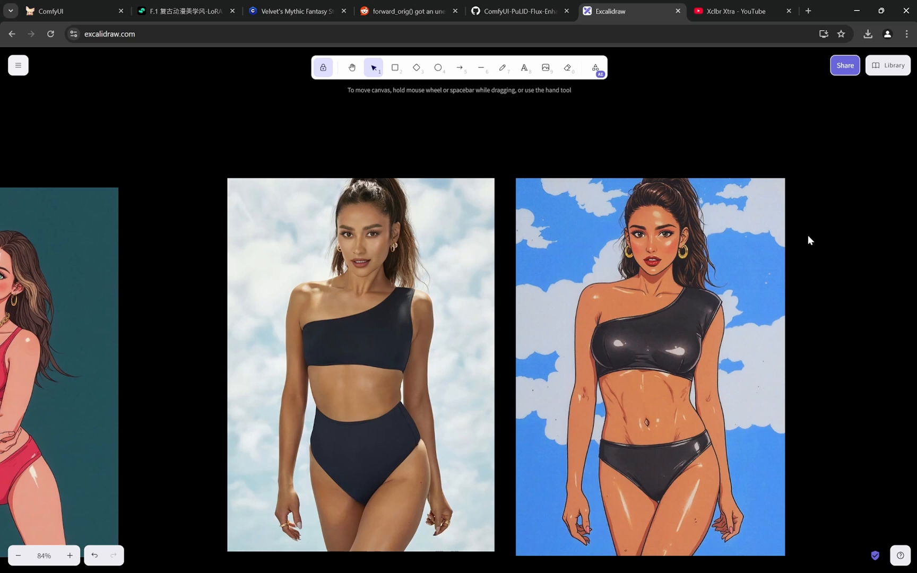
{"action": "mouse_move", "coordinate": [386, 266]}
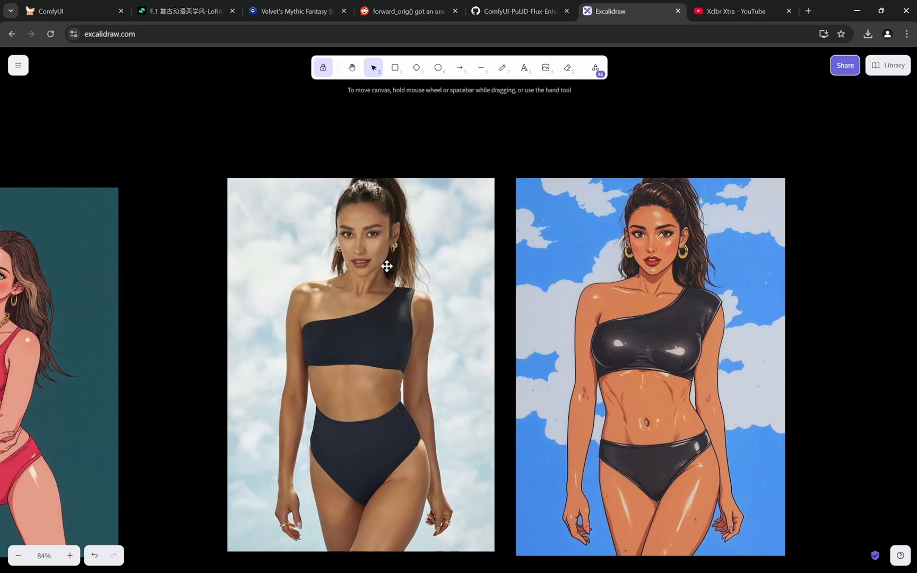
{"action": "scroll", "scroll_direction": "up", "scroll_amount": 3}
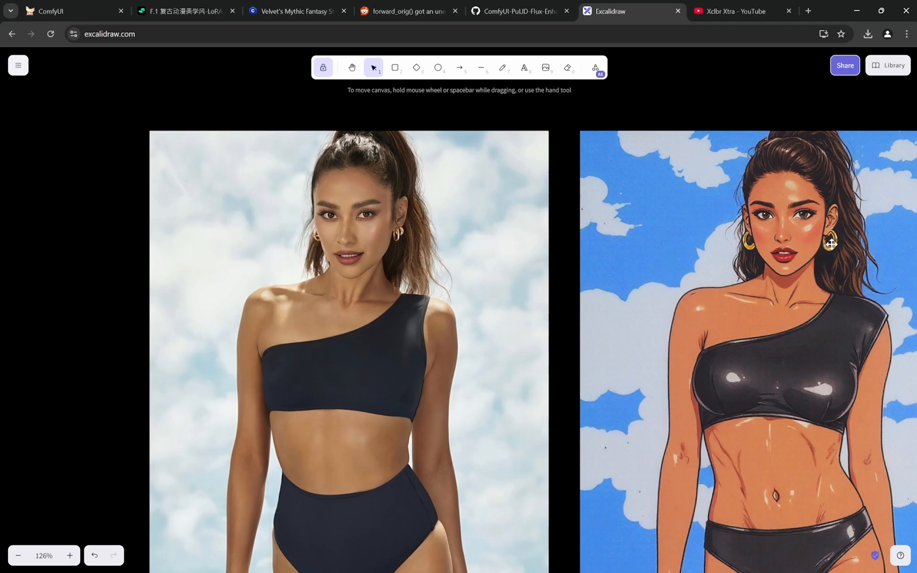
{"action": "mouse_move", "coordinate": [786, 313]}
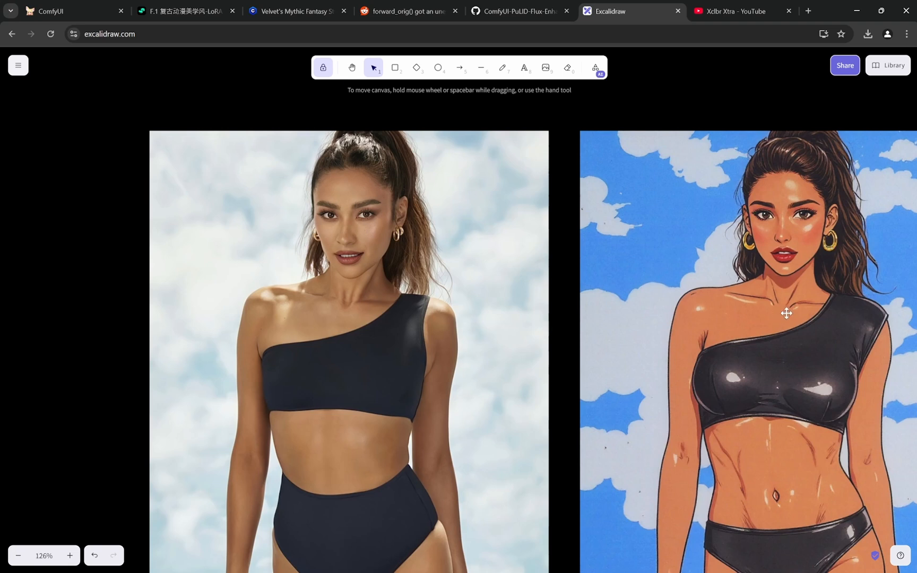
{"action": "mouse_move", "coordinate": [787, 262]}
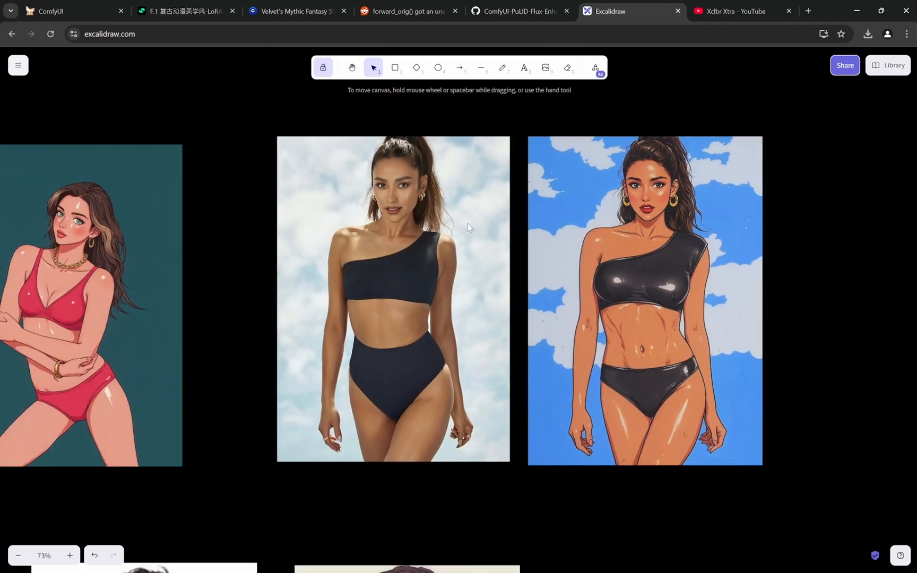
Bring the grey-cardigan woman's photo and illustration pair into view
{"action": "scroll", "scroll_direction": "down", "scroll_amount": 3}
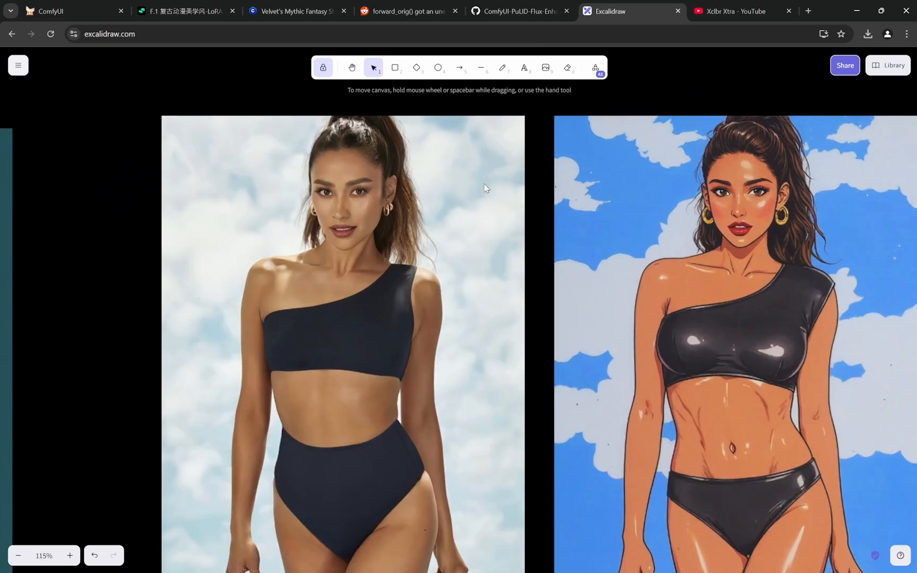
{"action": "mouse_move", "coordinate": [370, 234]}
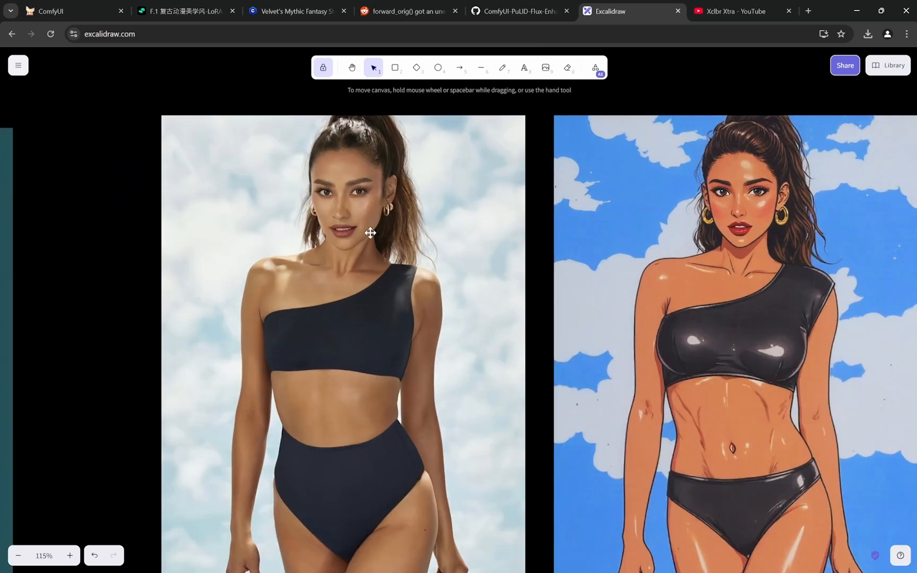
{"action": "scroll", "scroll_direction": "down", "scroll_amount": 3}
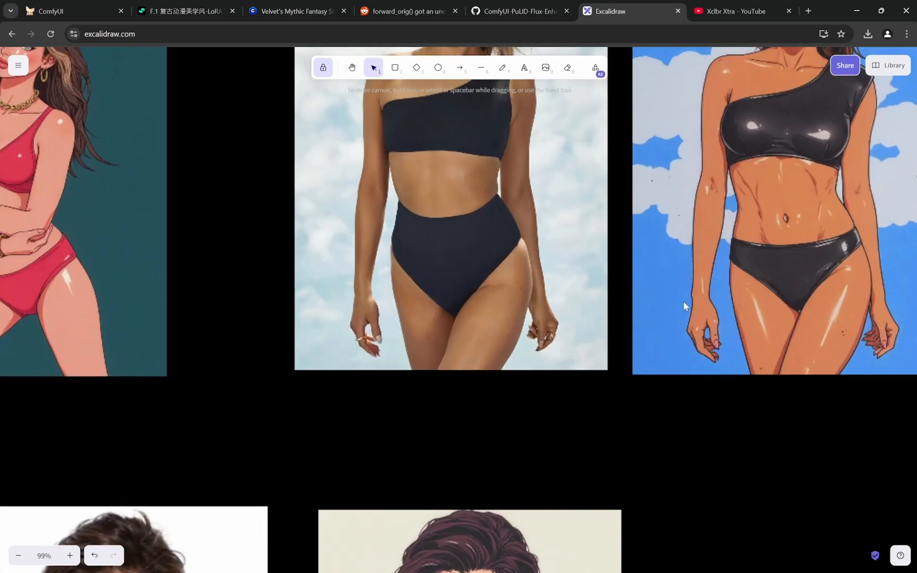
{"action": "scroll", "scroll_direction": "up", "scroll_amount": 3}
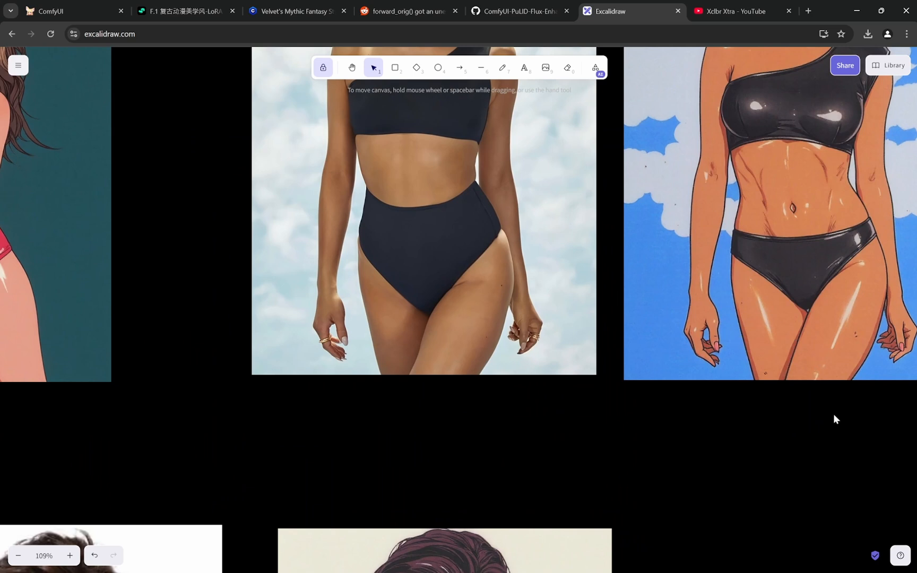
{"action": "scroll", "scroll_direction": "up", "scroll_amount": 3}
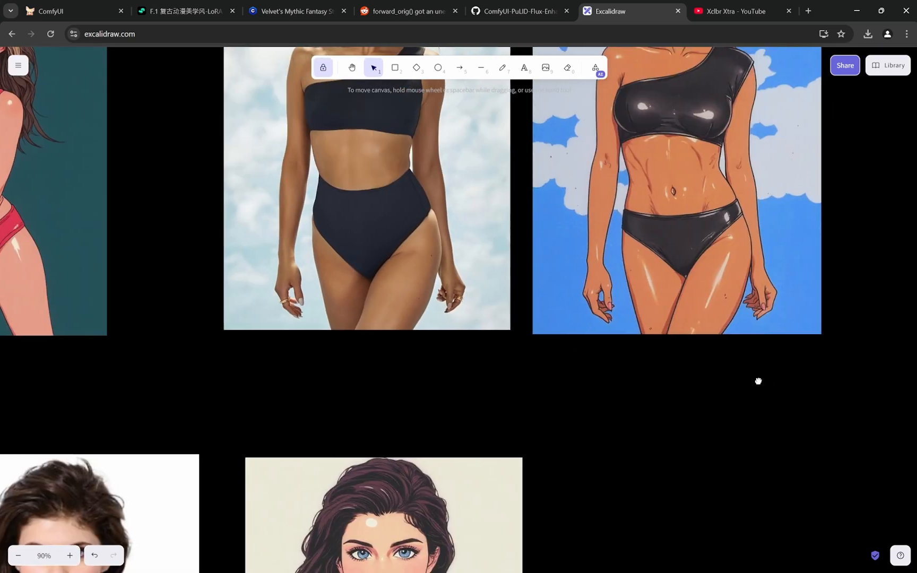
{"action": "scroll", "scroll_direction": "up", "scroll_amount": 3}
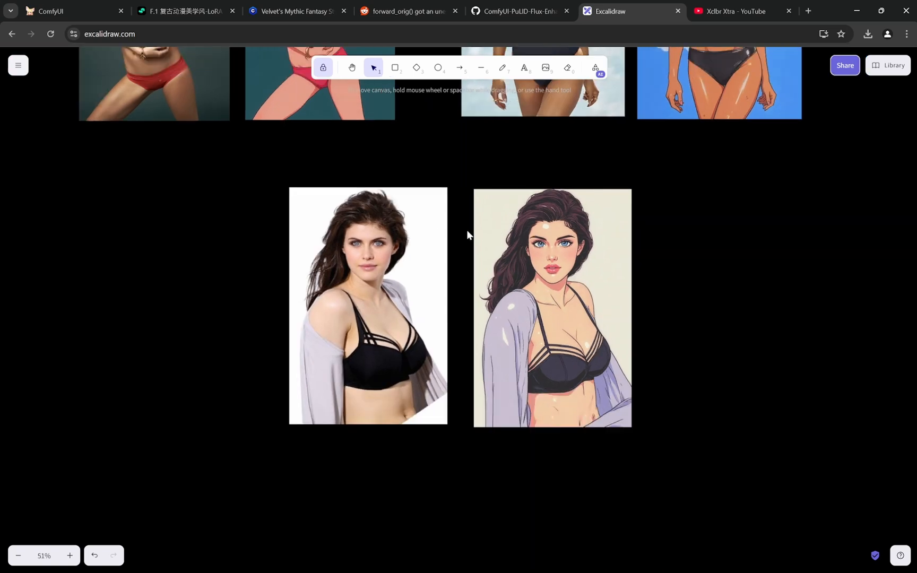
{"action": "left_click", "coordinate": [70, 555]}
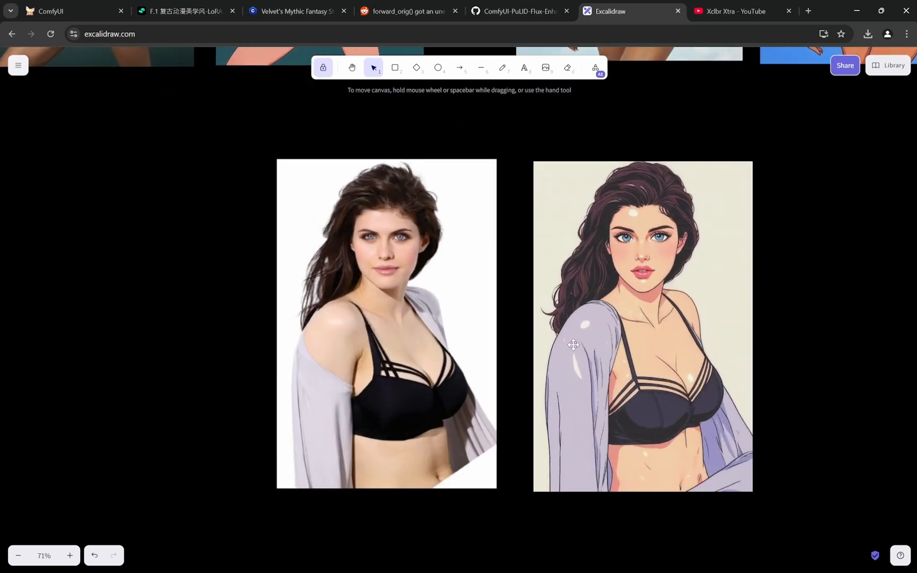
{"action": "mouse_move", "coordinate": [593, 306]}
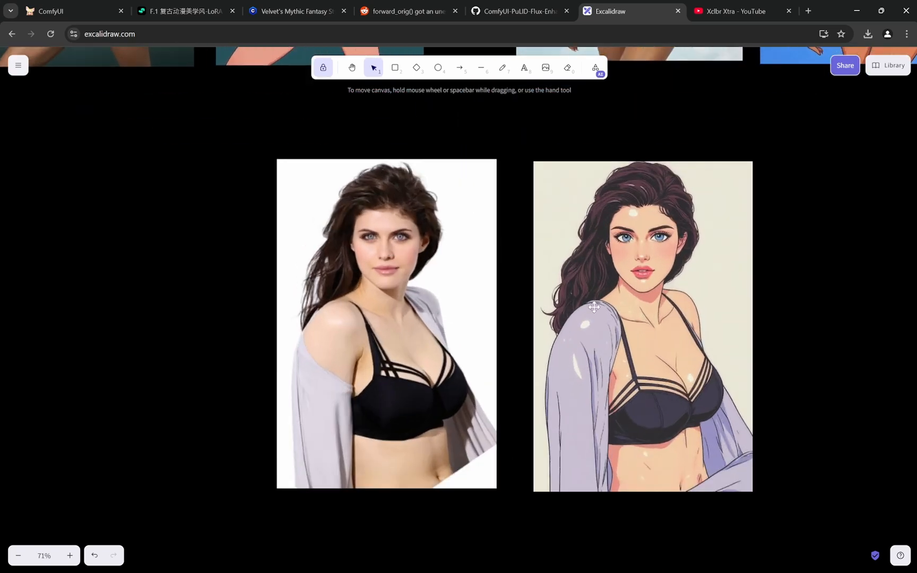
{"action": "mouse_move", "coordinate": [612, 440]}
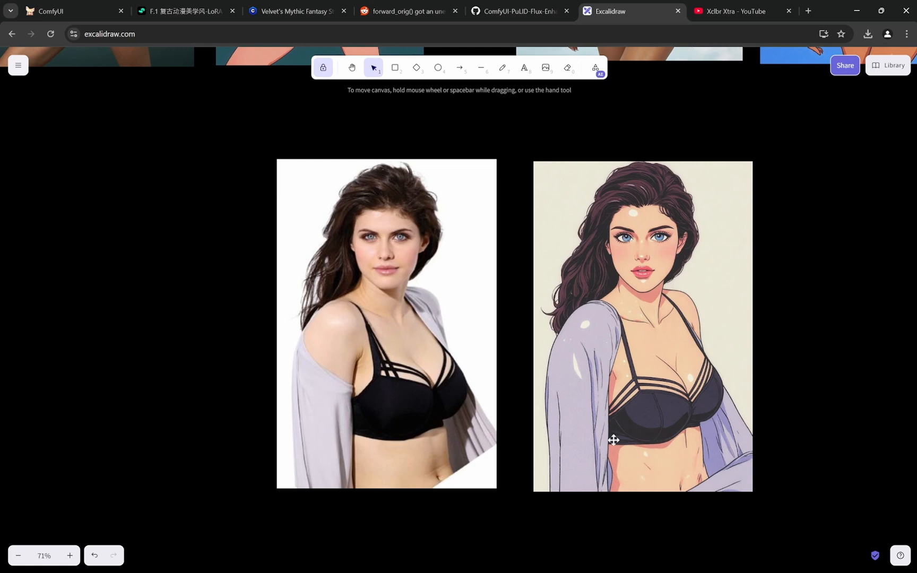
{"action": "mouse_move", "coordinate": [739, 384]}
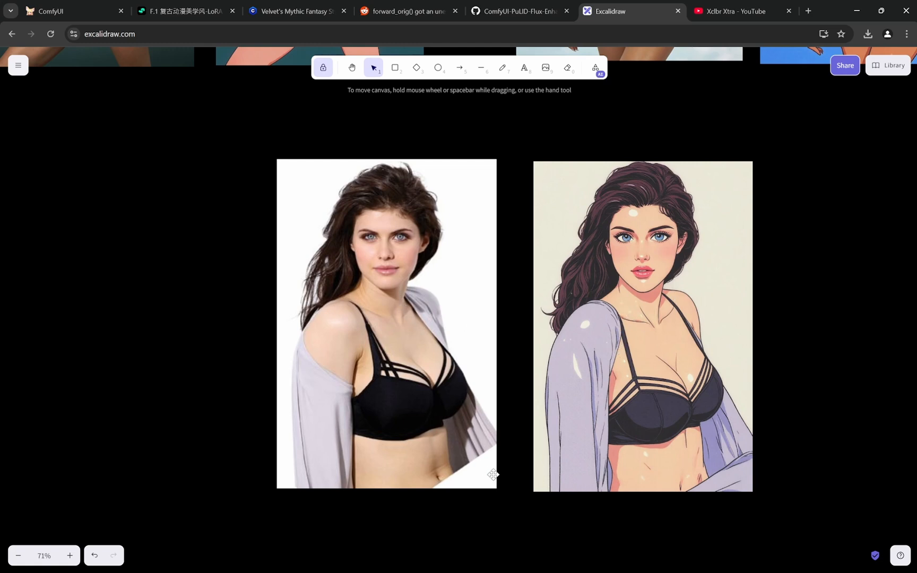
{"action": "mouse_move", "coordinate": [620, 489]}
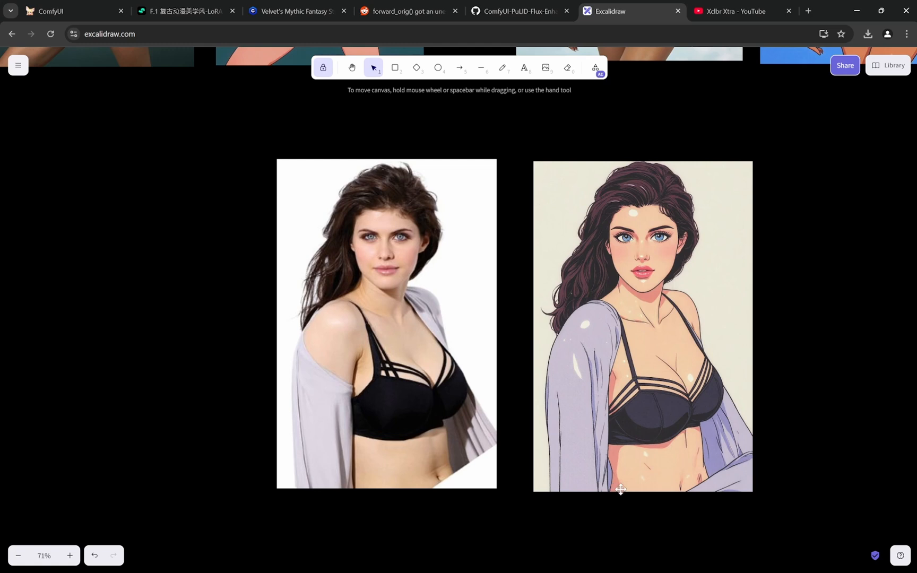
{"action": "mouse_move", "coordinate": [709, 448]}
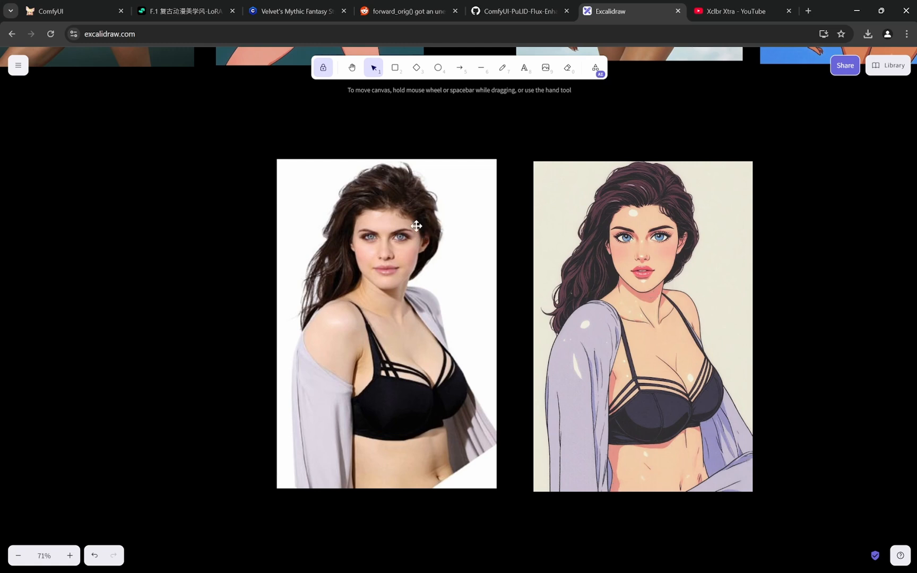
{"action": "scroll", "scroll_direction": "up", "scroll_amount": 3}
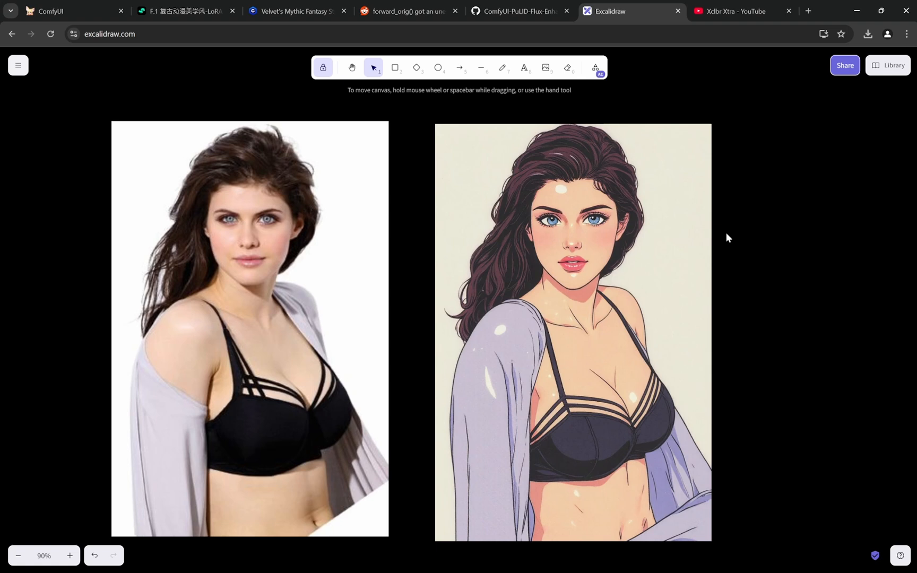
{"action": "mouse_move", "coordinate": [291, 249]}
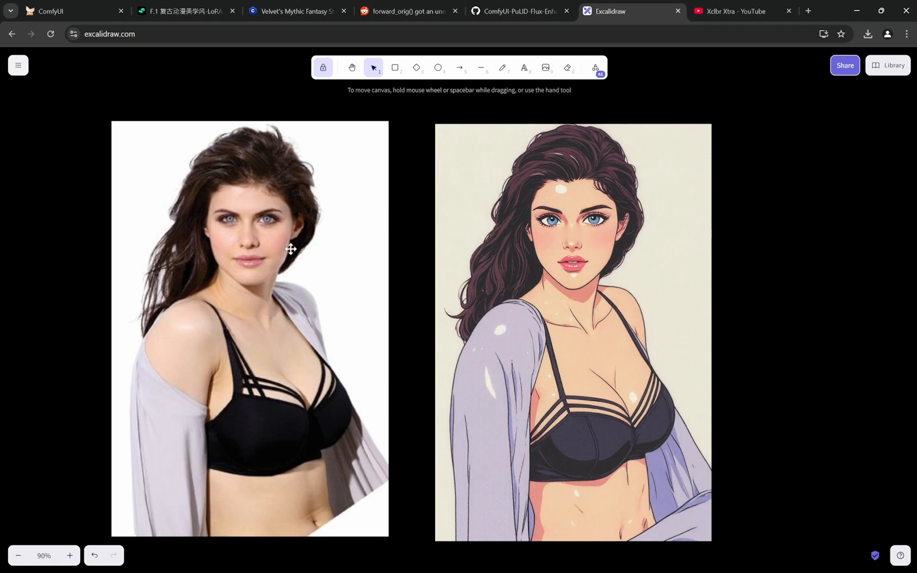
{"action": "mouse_move", "coordinate": [295, 240]}
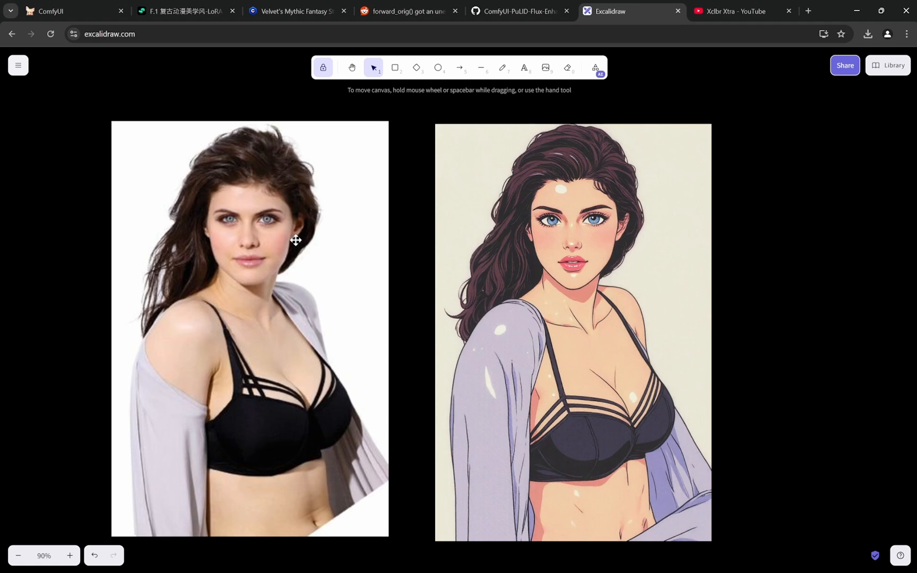
{"action": "mouse_move", "coordinate": [284, 219]}
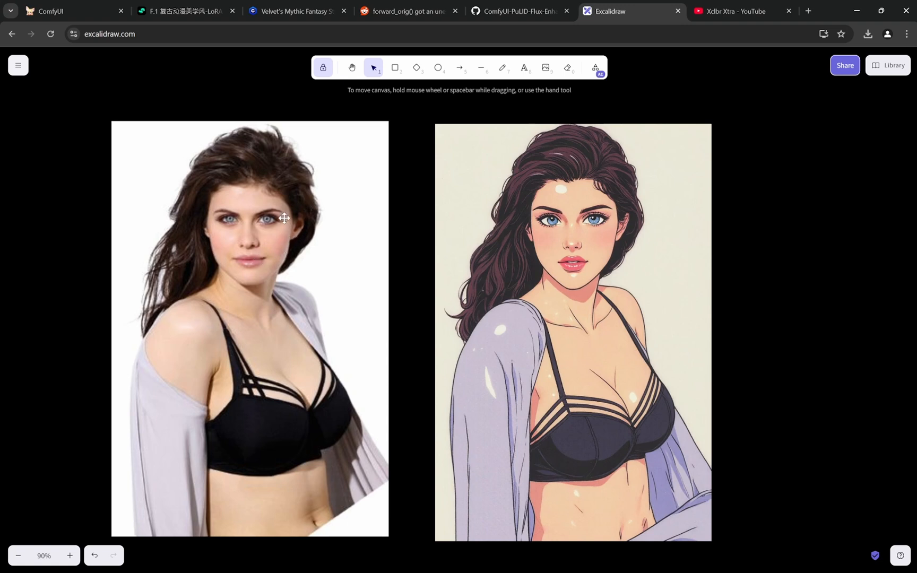
{"action": "mouse_move", "coordinate": [220, 255]}
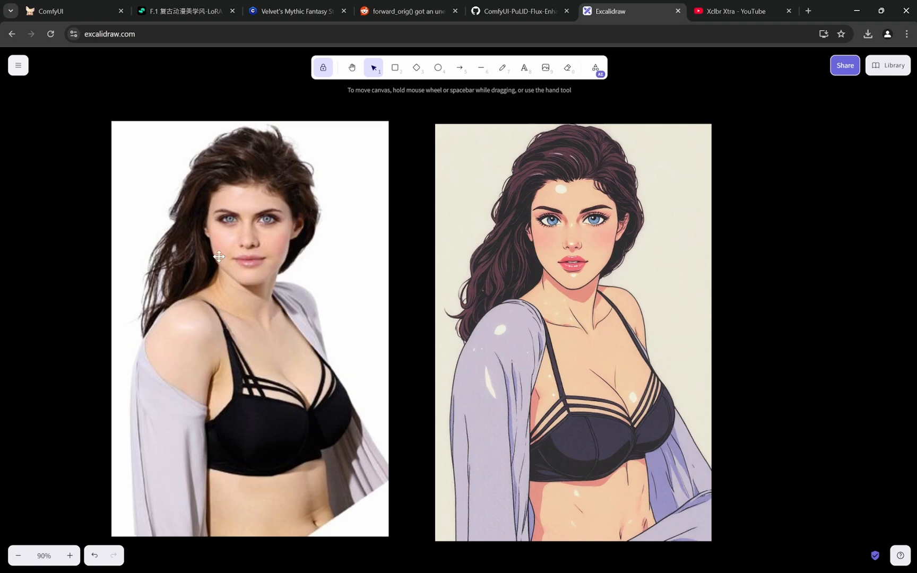
{"action": "mouse_move", "coordinate": [284, 245]}
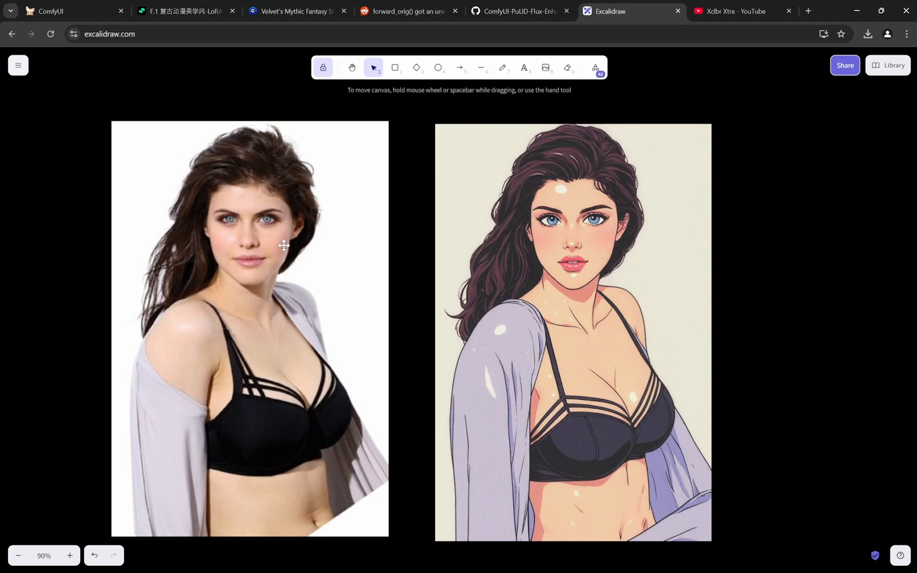
{"action": "mouse_move", "coordinate": [251, 194]}
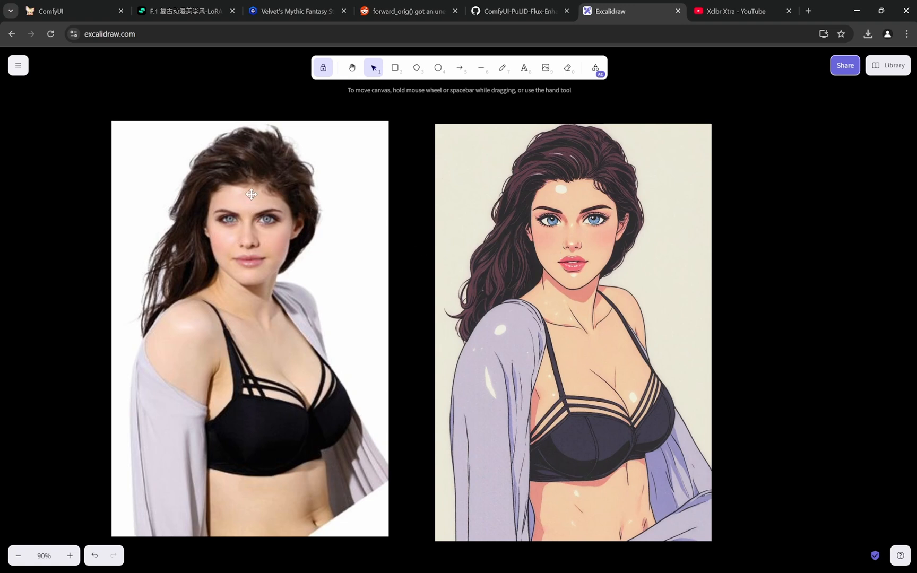
{"action": "mouse_move", "coordinate": [655, 212]}
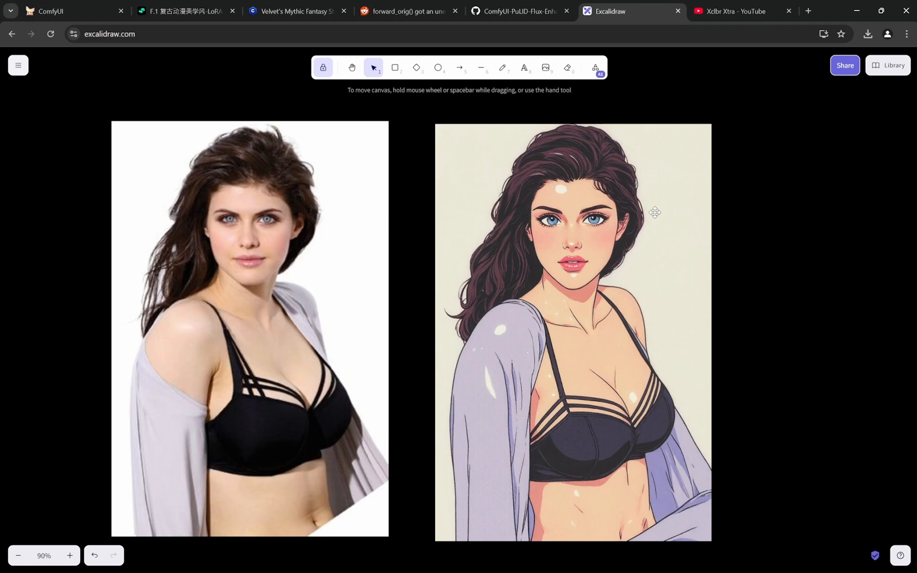
{"action": "mouse_move", "coordinate": [816, 262]}
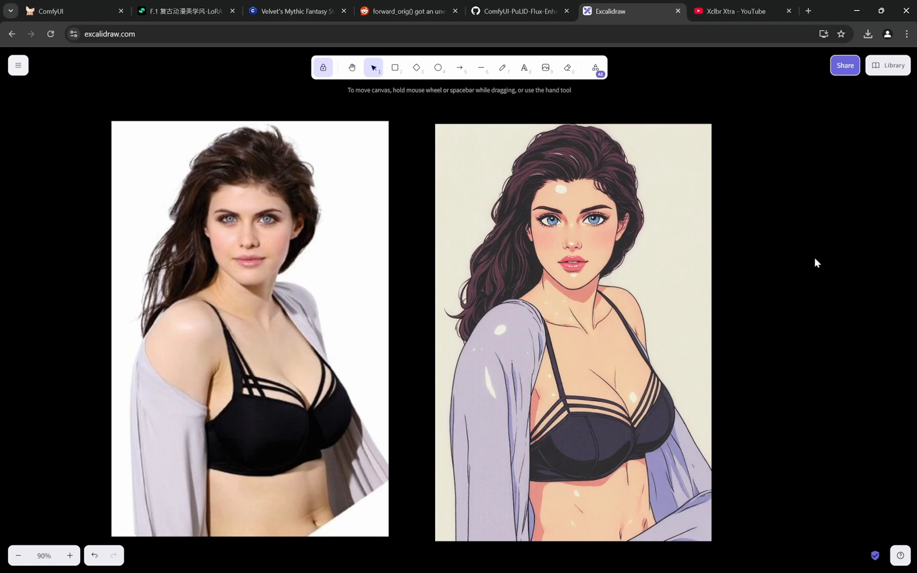
{"action": "mouse_move", "coordinate": [297, 565]}
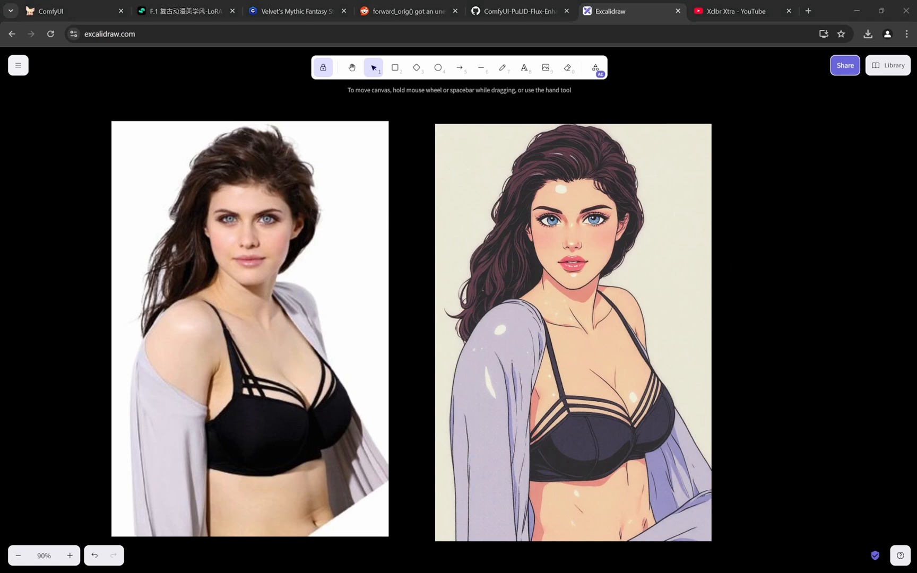
{"action": "mouse_move", "coordinate": [767, 237]}
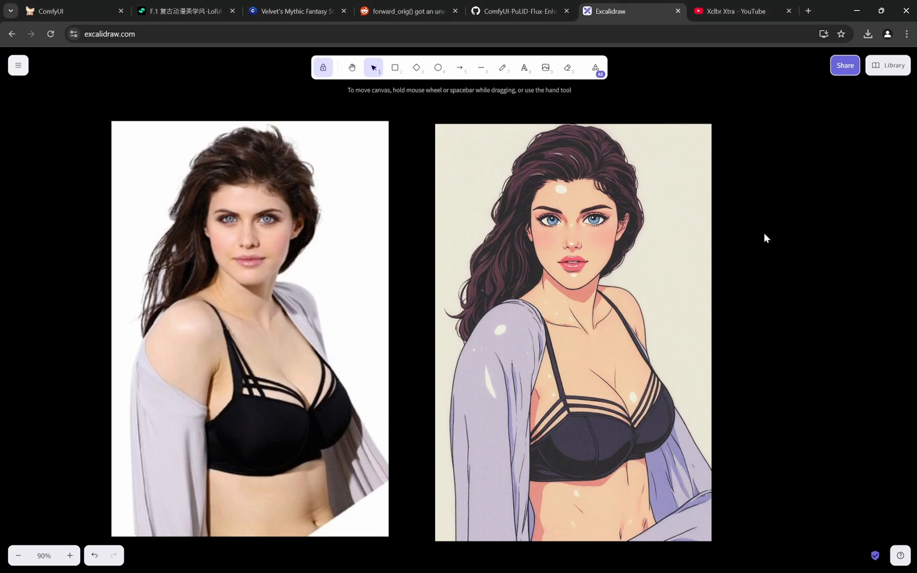
{"action": "left_click", "coordinate": [64, 10]}
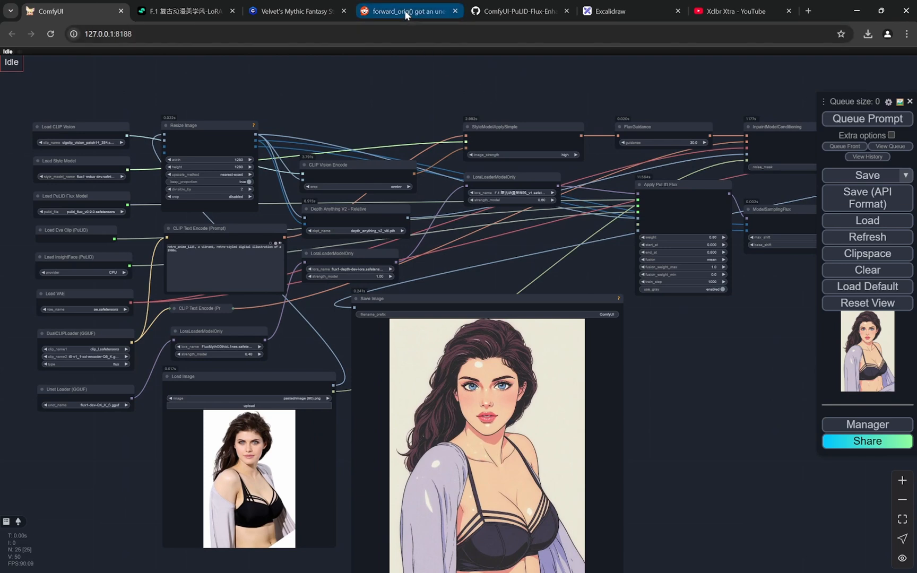
Go via the Reddit forward_orig error thread to the pulidflux.py file on GitHub
{"action": "left_click", "coordinate": [405, 10]}
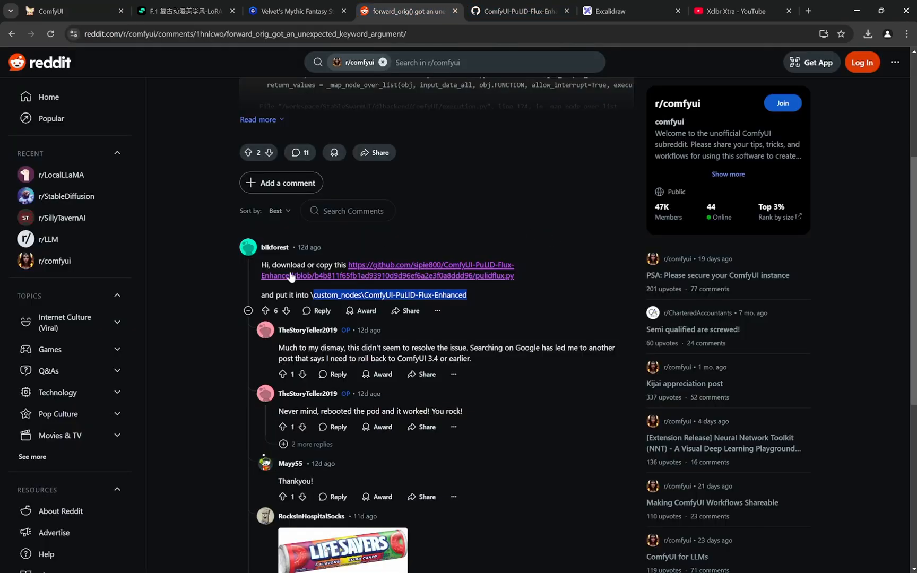
{"action": "left_click", "coordinate": [515, 11]}
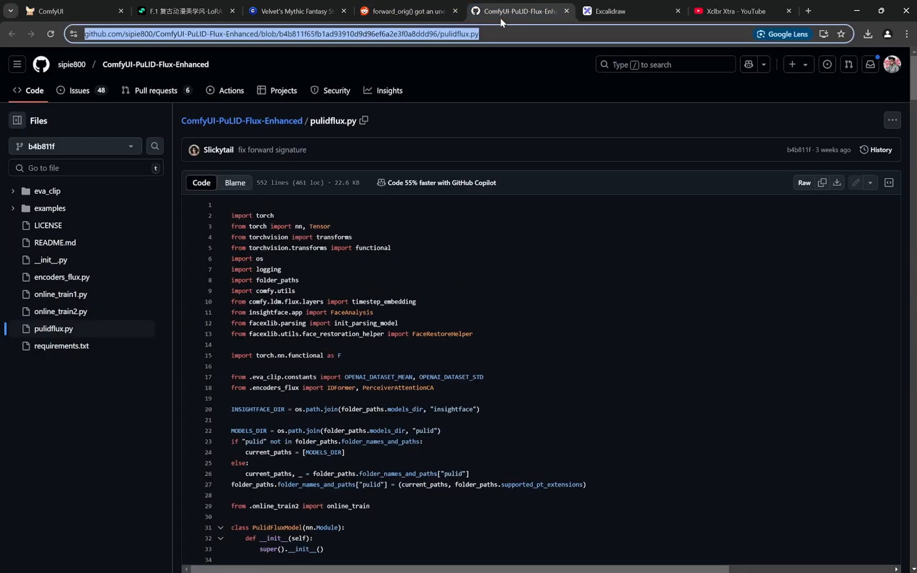
{"action": "mouse_move", "coordinate": [560, 232]}
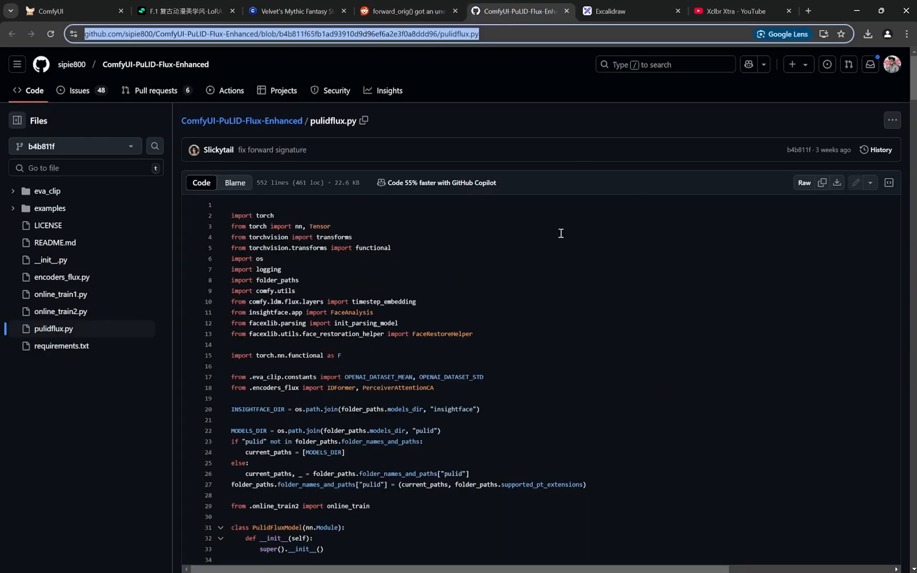